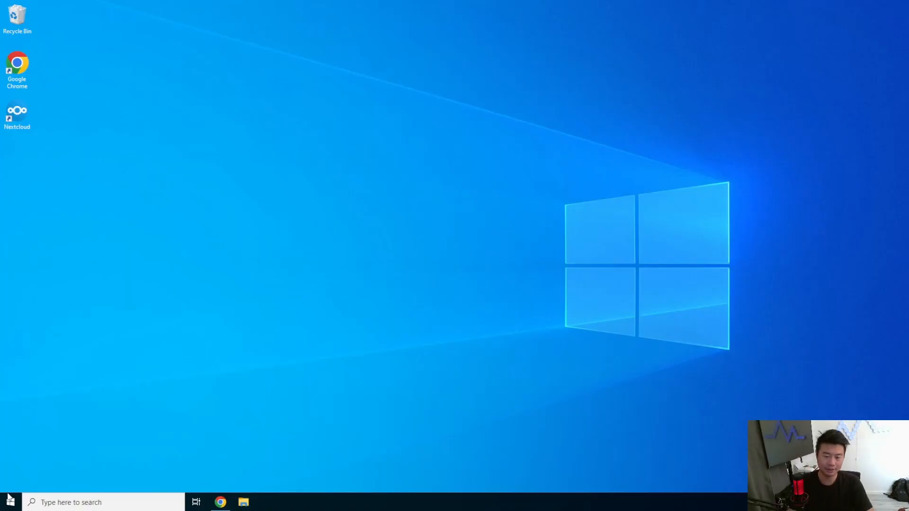
pyautogui.write('c')
pyautogui.write('ssh root@1')
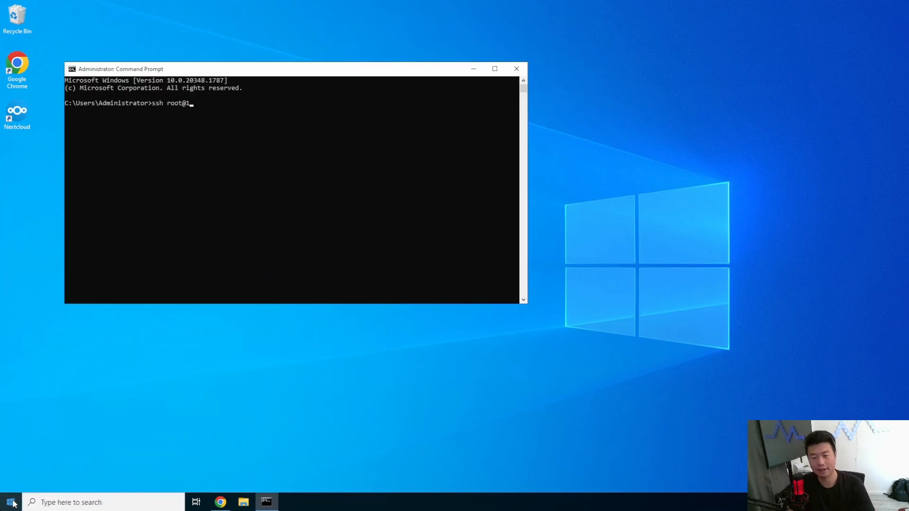
pyautogui.write('72.16.1.36')
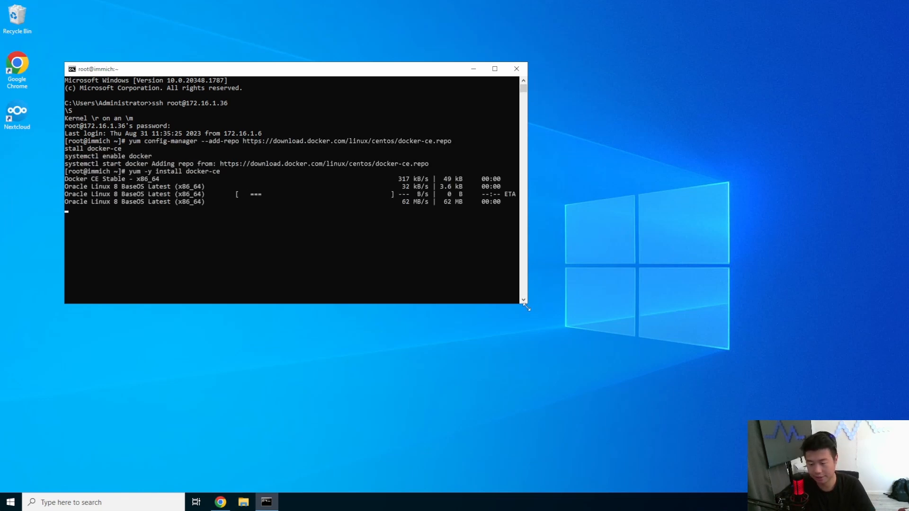
pyautogui.moveTo(525, 307); pyautogui.dragTo(742, 414)
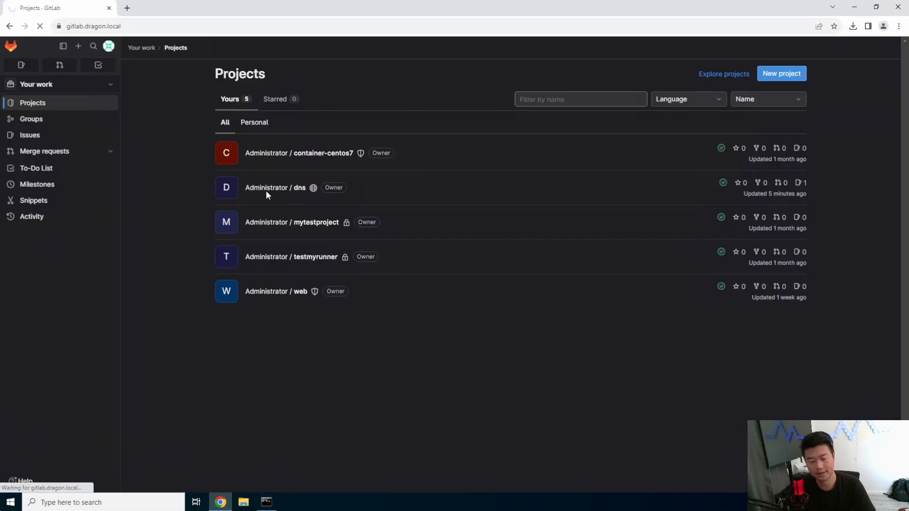
# - Add 'immich IN A 172.16.1.36' to dragon.local.zone in the dns project and commit 'add immich' to main
pyautogui.click(298, 187)
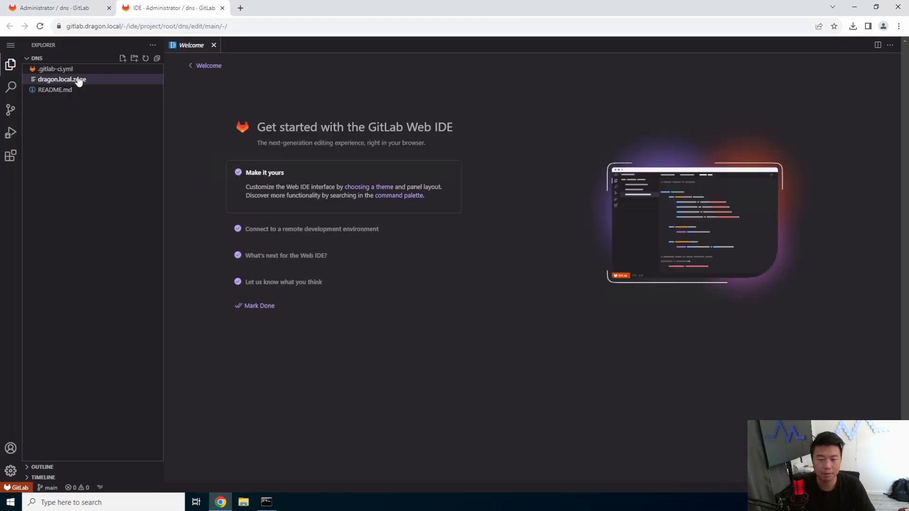
pyautogui.click(62, 79)
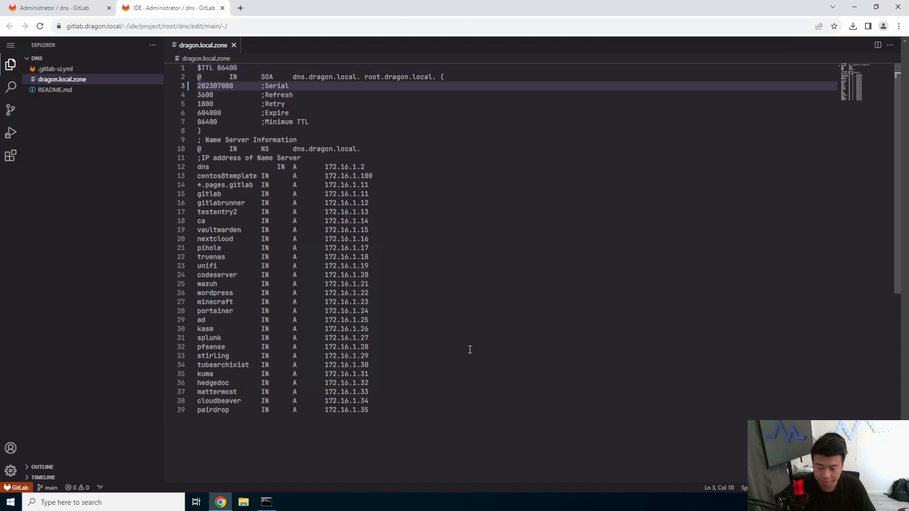
pyautogui.write('imm')
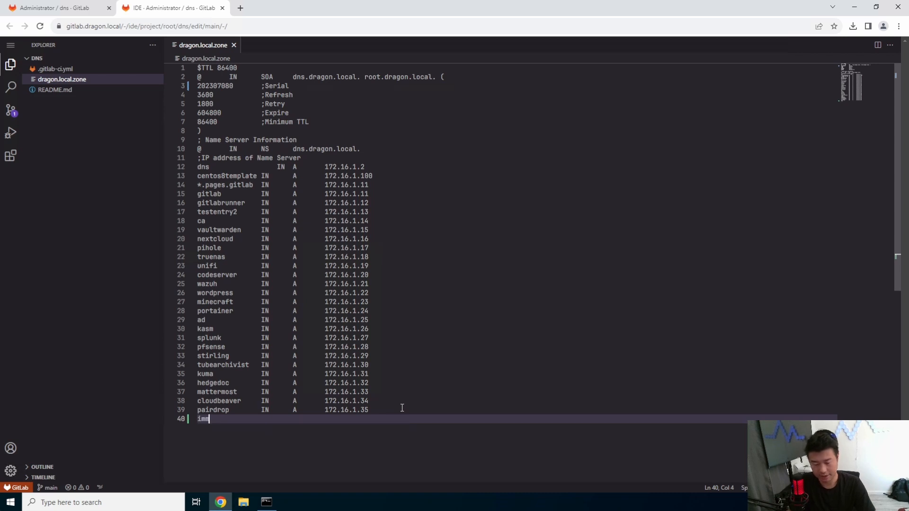
pyautogui.write('ich\tIN')
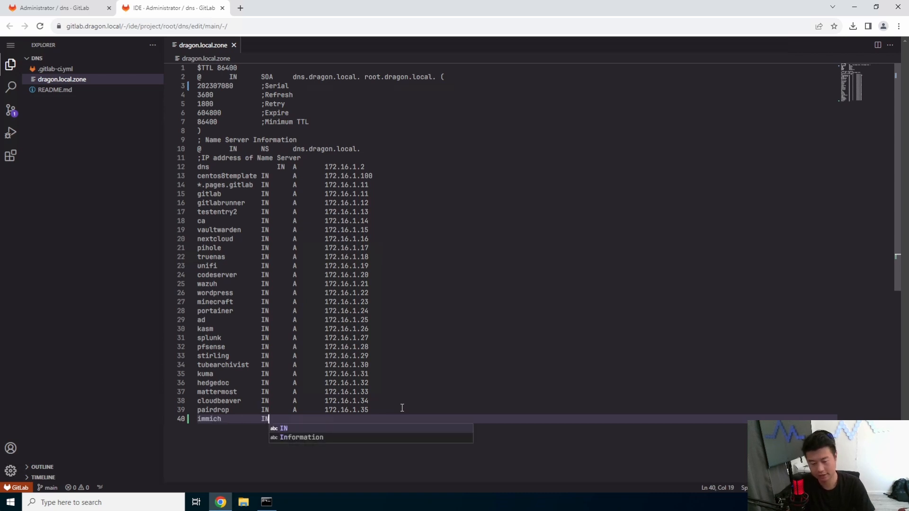
pyautogui.write('A')
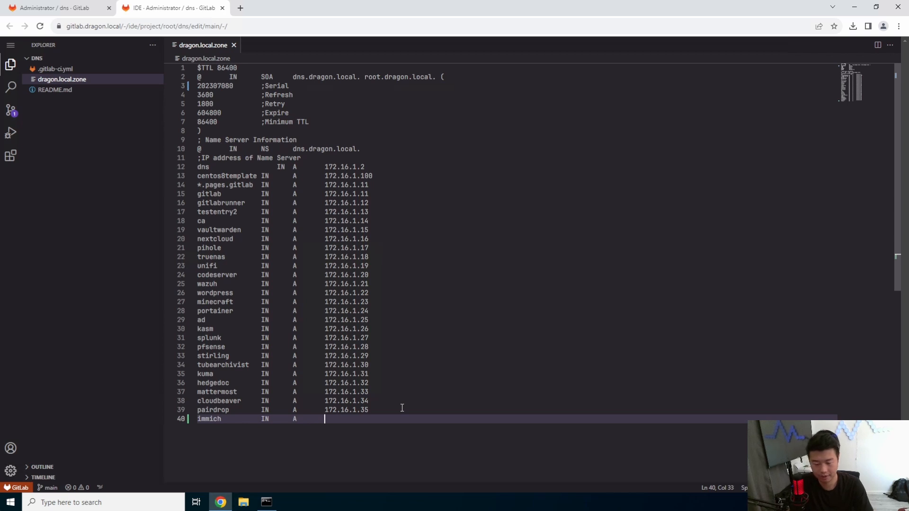
pyautogui.write('172.16.1.36')
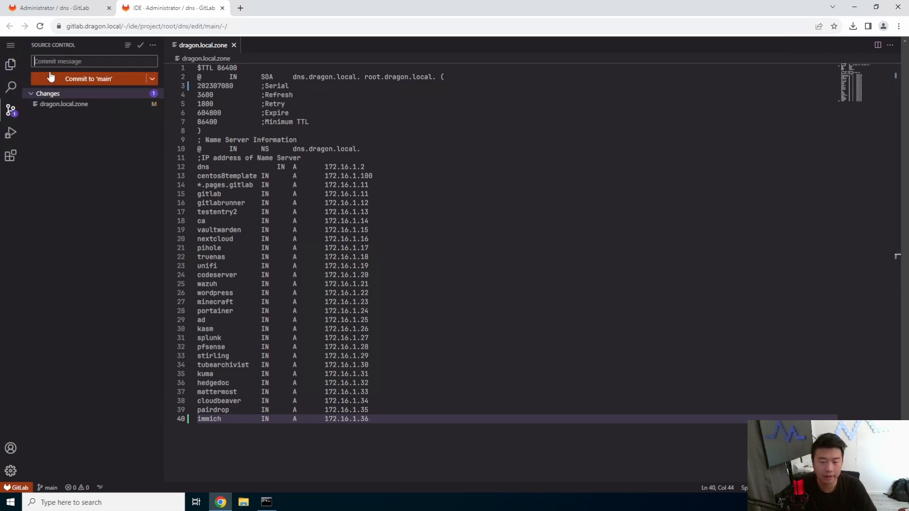
pyautogui.write('add immich')
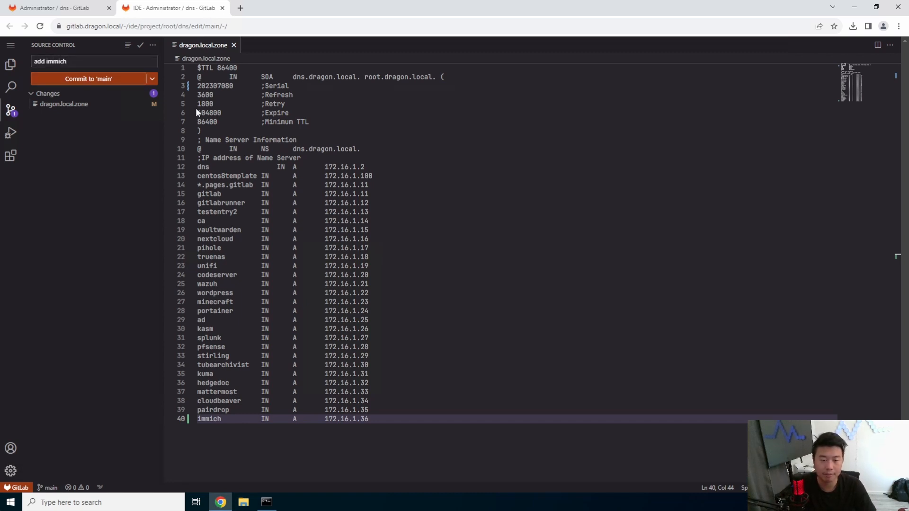
pyautogui.click(55, 8)
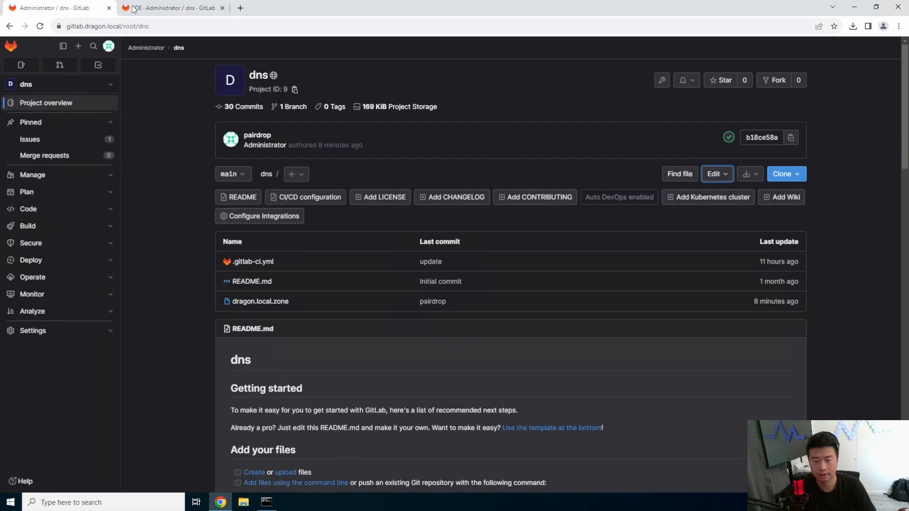
# - Search Google for 'immich github' and open the immich-app/immich repository result
pyautogui.write('immich')
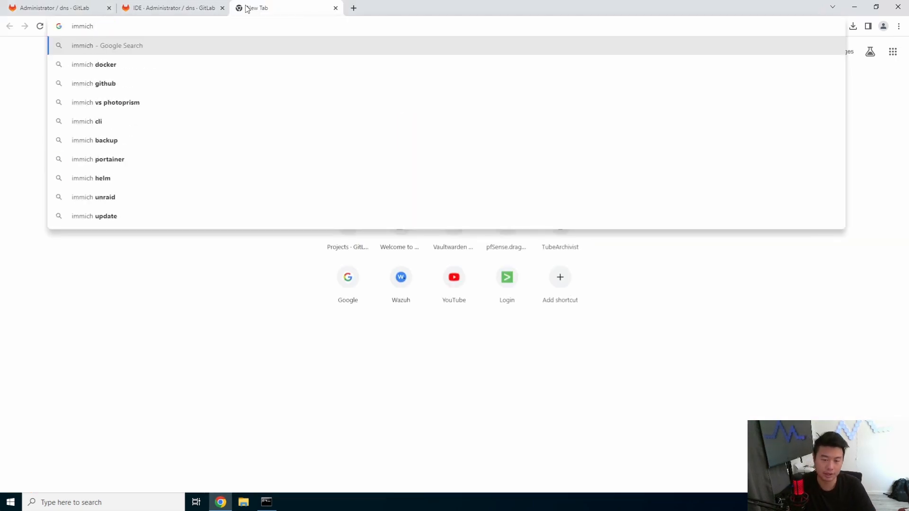
pyautogui.click(94, 83)
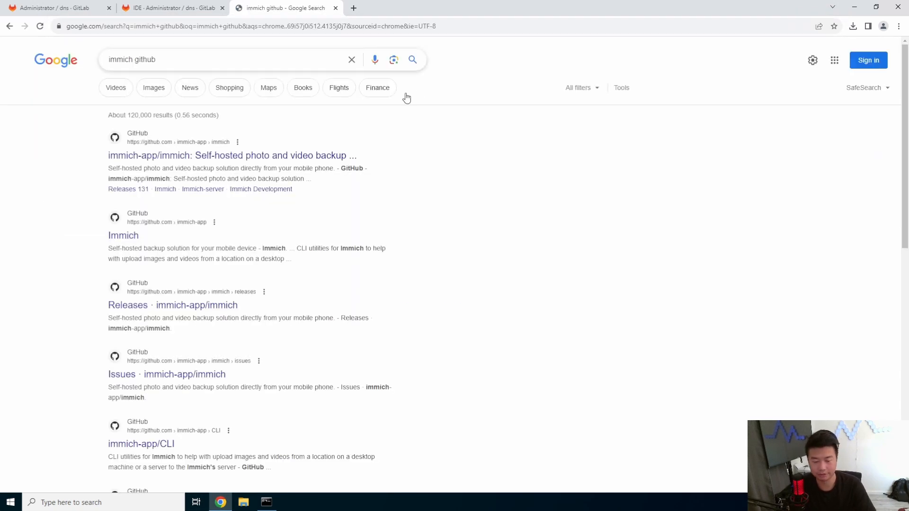
pyautogui.click(232, 156)
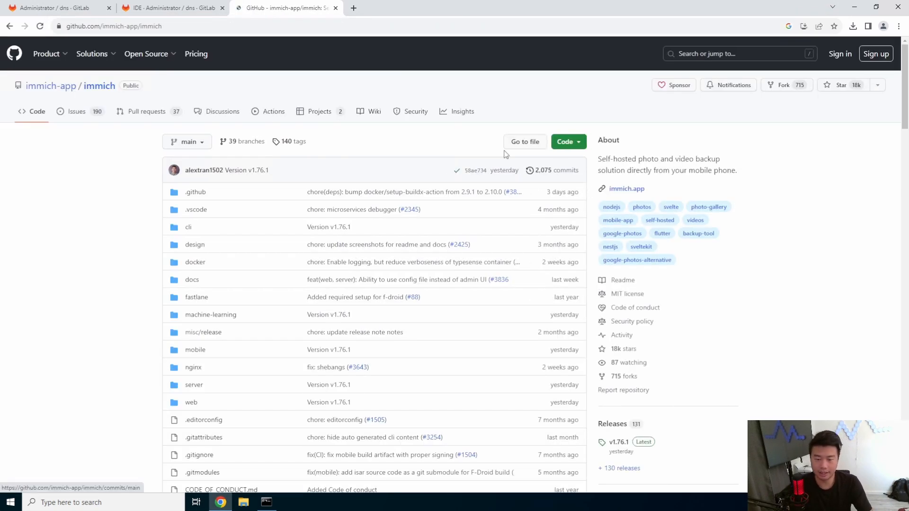
# - Scroll through the immich-app/immich README Features table toward the immich.app website link
pyautogui.scroll(-3)
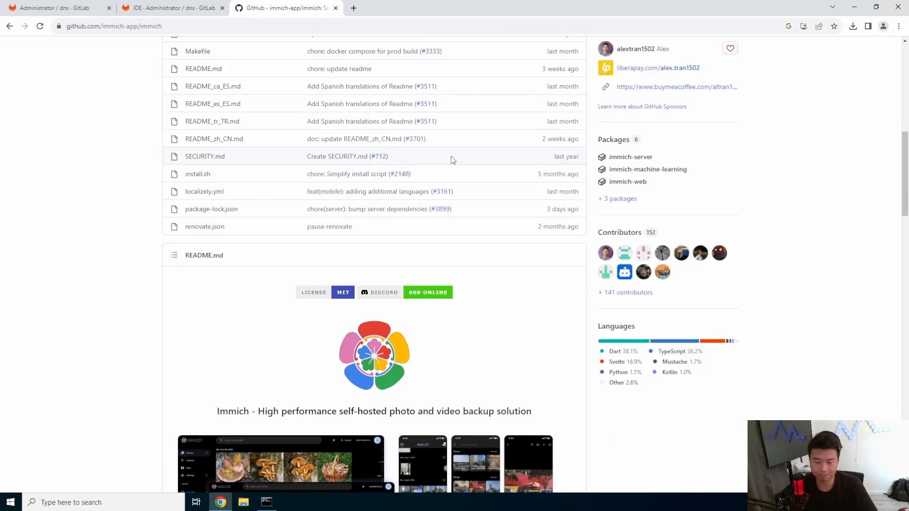
pyautogui.scroll(-3)
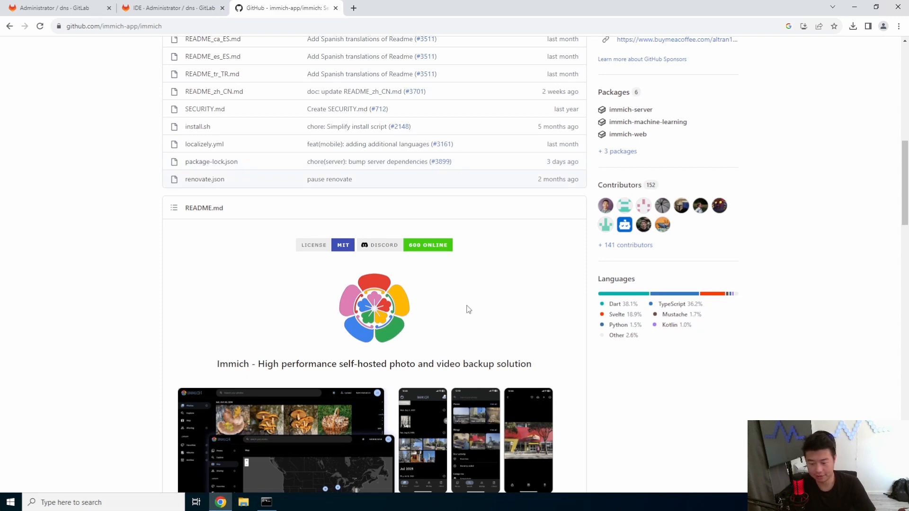
pyautogui.scroll(-3)
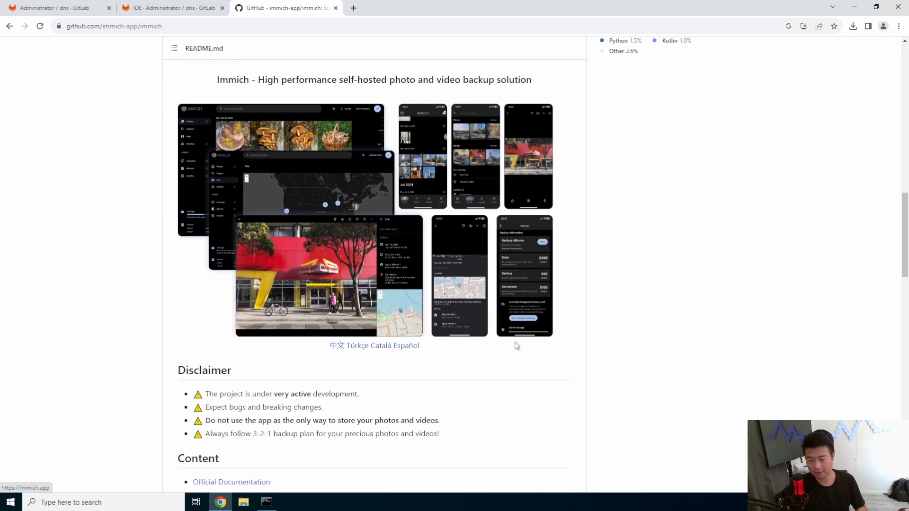
pyautogui.moveTo(494, 245)
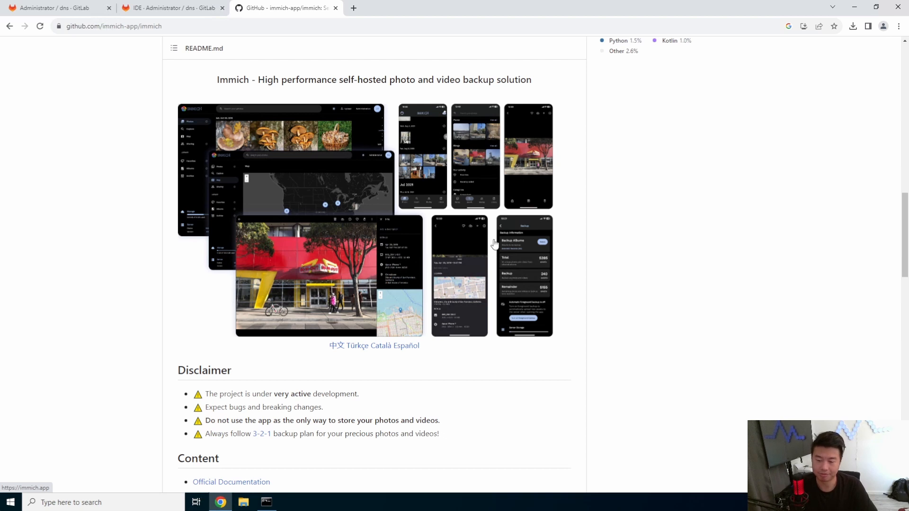
pyautogui.scroll(-3)
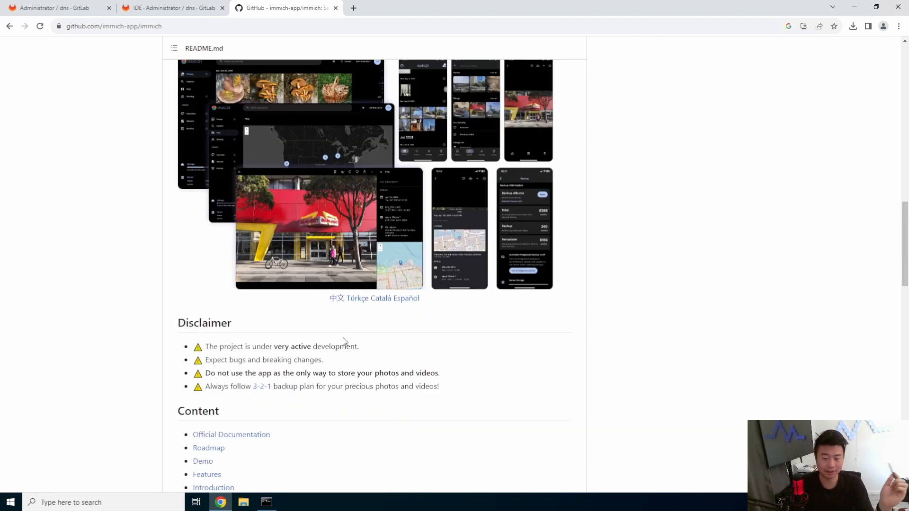
pyautogui.moveTo(391, 369)
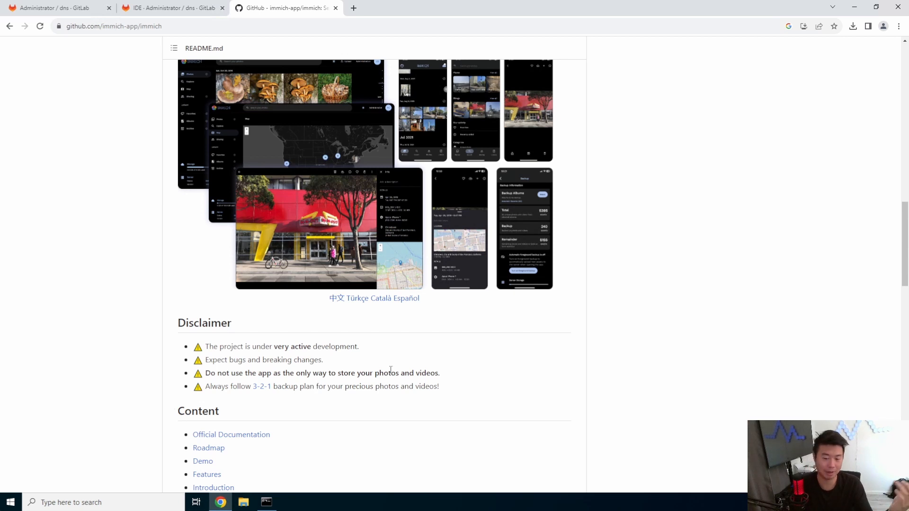
pyautogui.moveTo(409, 363)
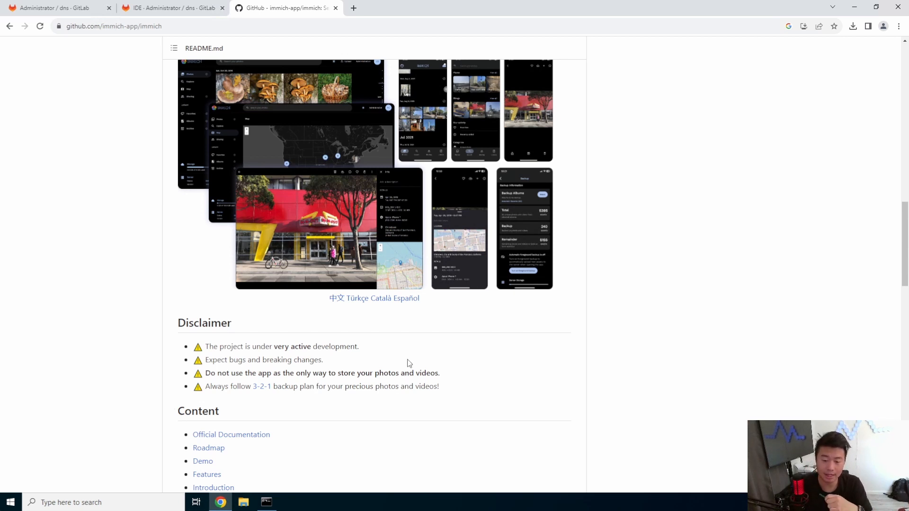
pyautogui.scroll(-3)
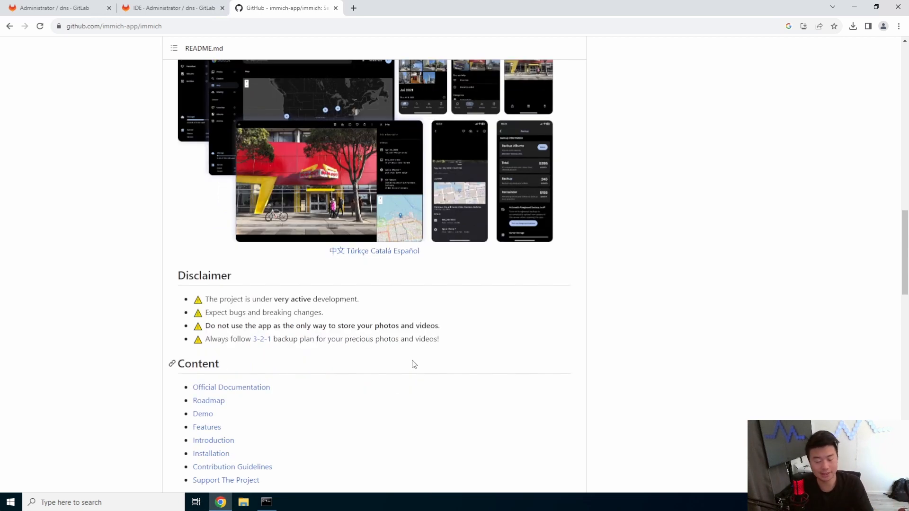
pyautogui.moveTo(358, 354)
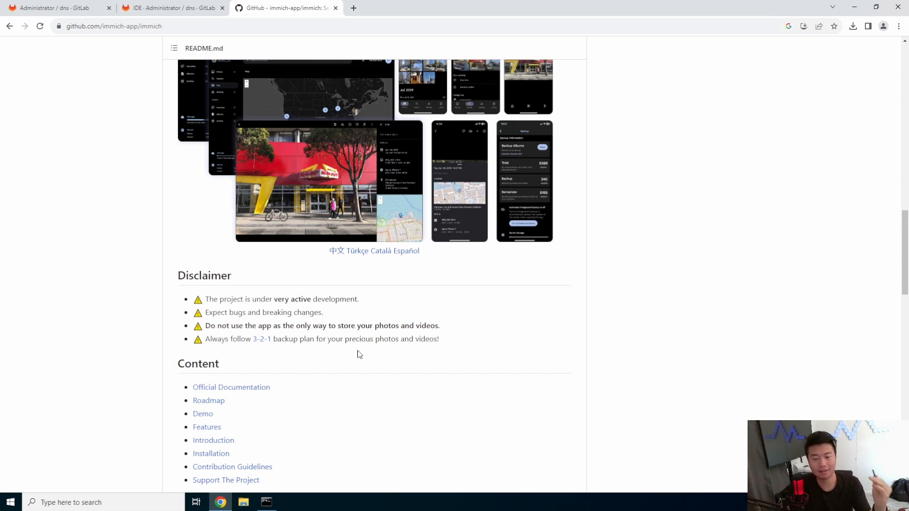
pyautogui.moveTo(399, 357)
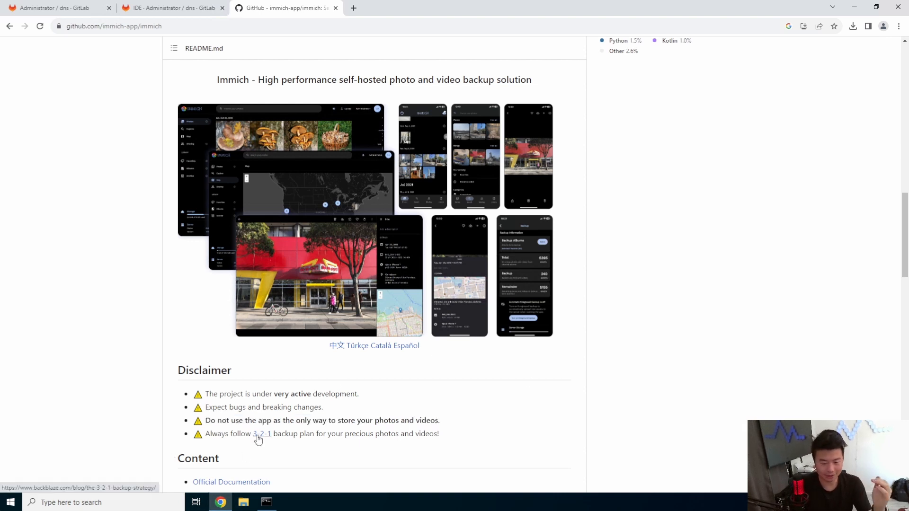
pyautogui.moveTo(397, 454)
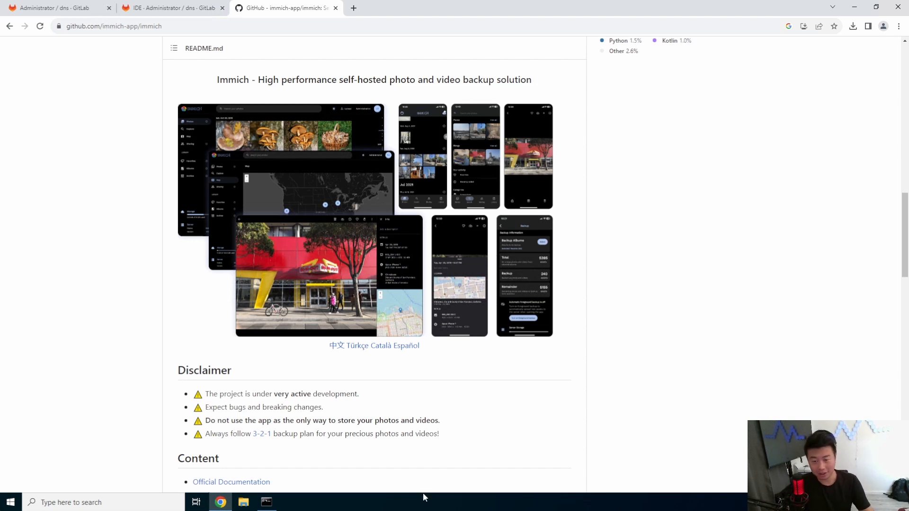
pyautogui.moveTo(471, 374)
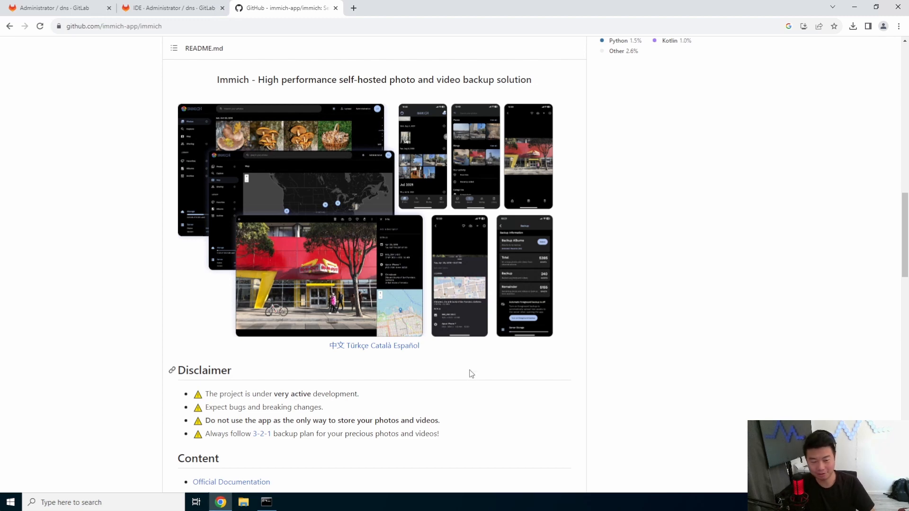
pyautogui.scroll(-3)
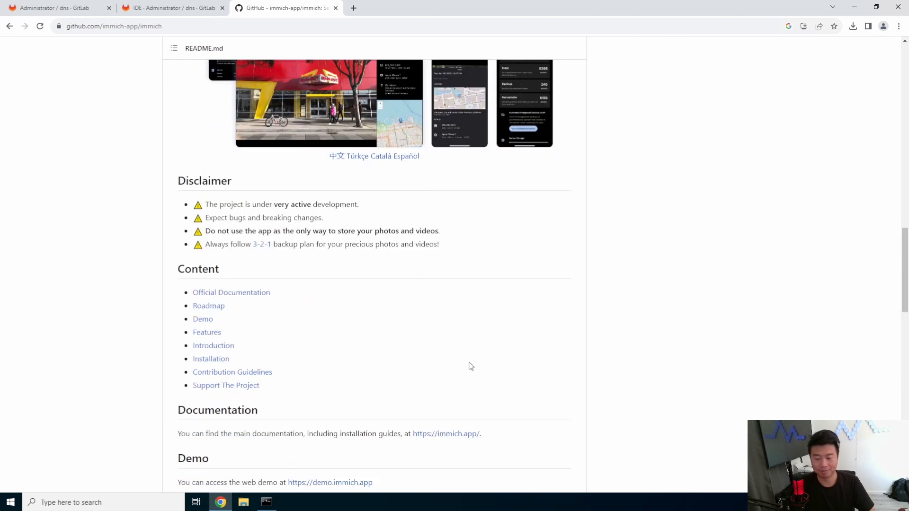
pyautogui.moveTo(458, 341)
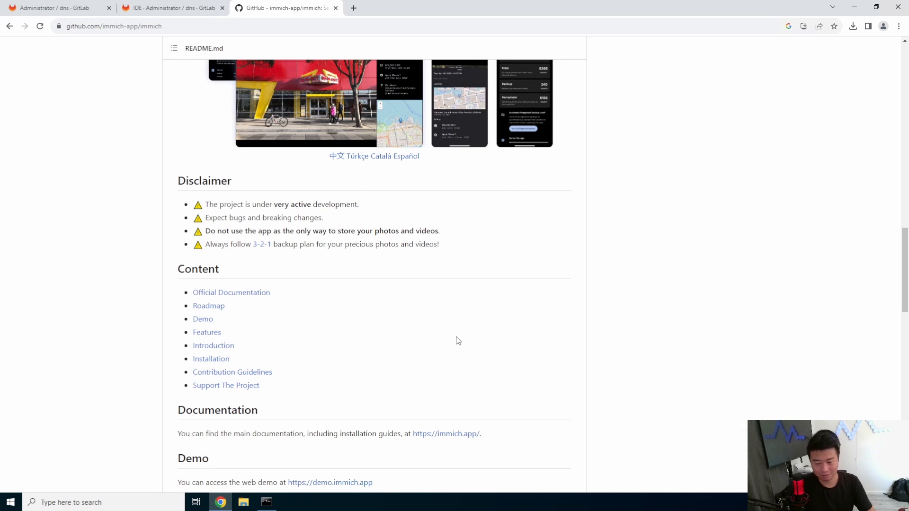
pyautogui.moveTo(456, 335)
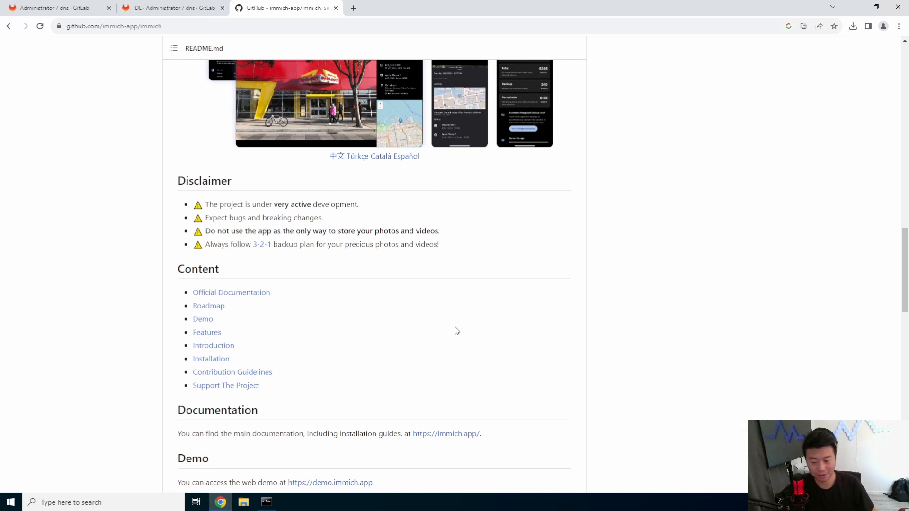
pyautogui.scroll(-3)
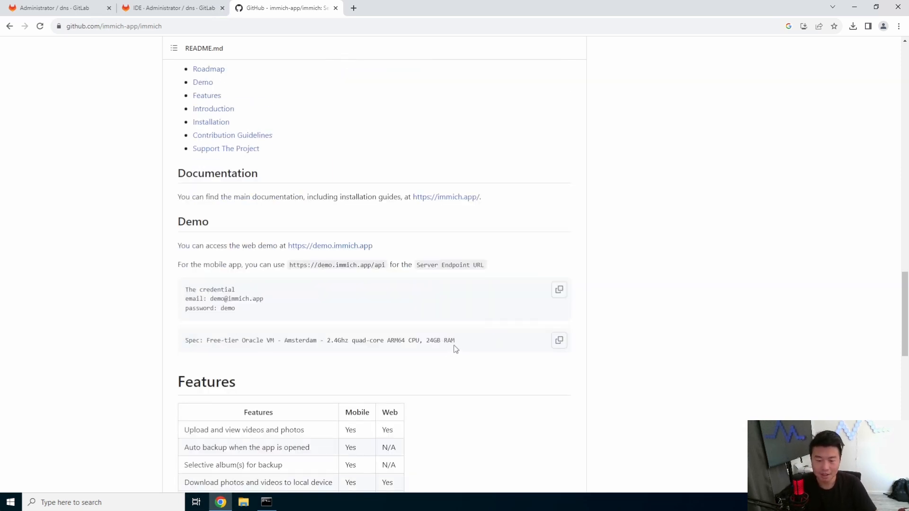
pyautogui.scroll(-3)
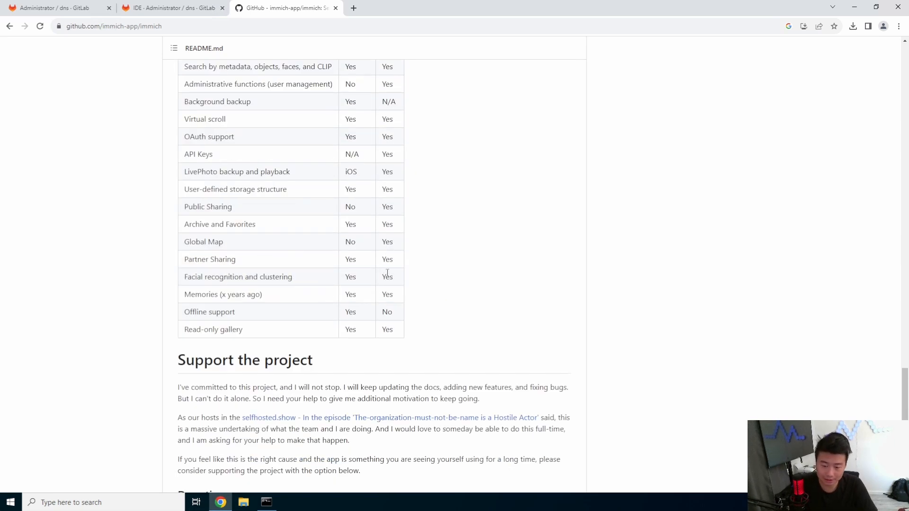
pyautogui.scroll(3)
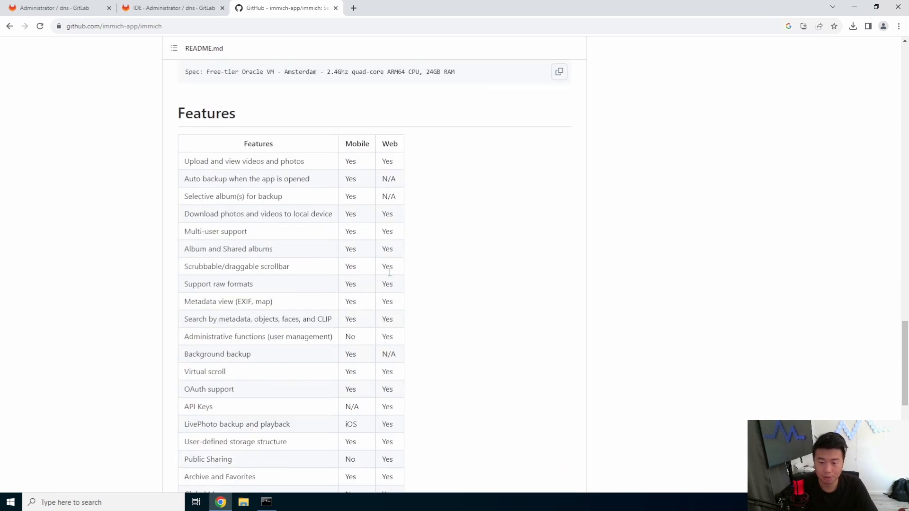
pyautogui.scroll(3)
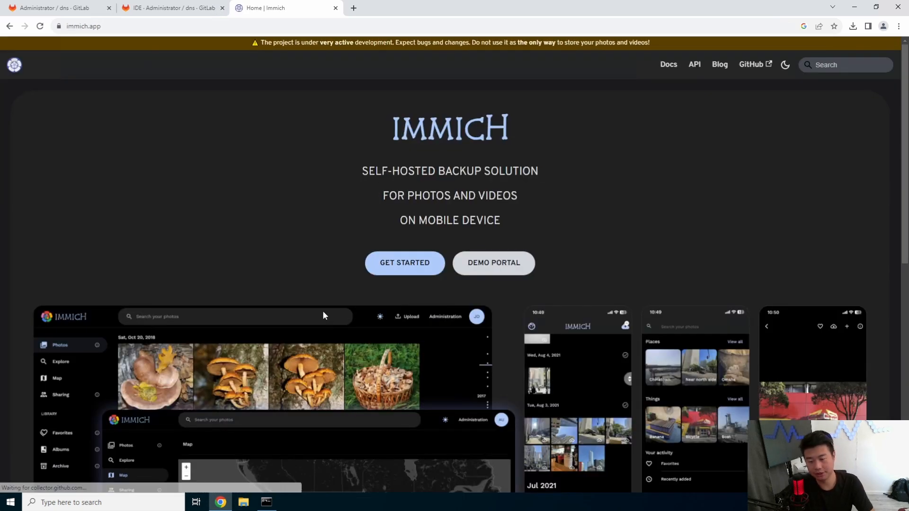
# - Open Docs > Install > Docker Compose [Recommended], then bring the server terminal forward
pyautogui.click(667, 65)
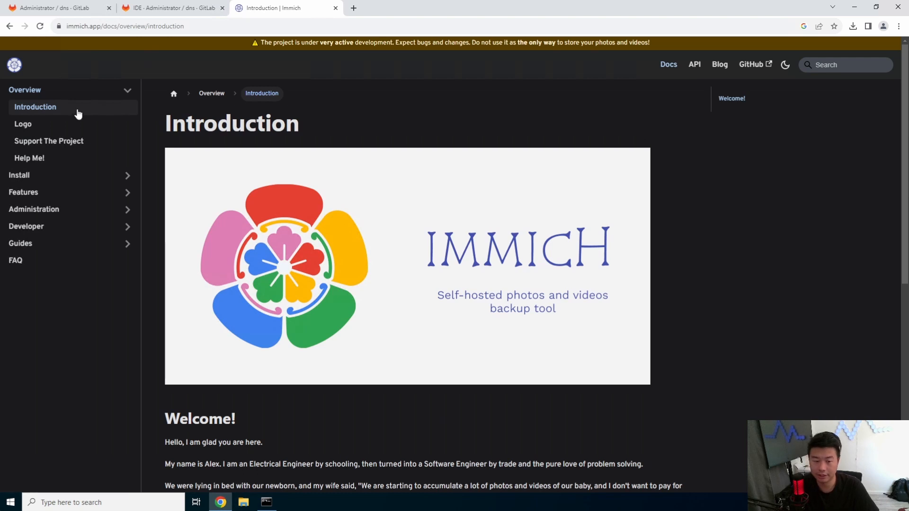
pyautogui.click(19, 176)
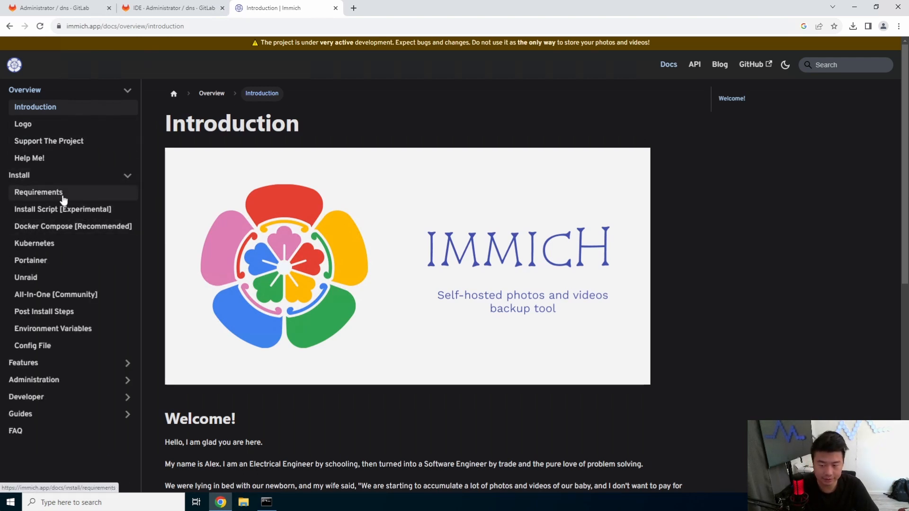
pyautogui.click(73, 226)
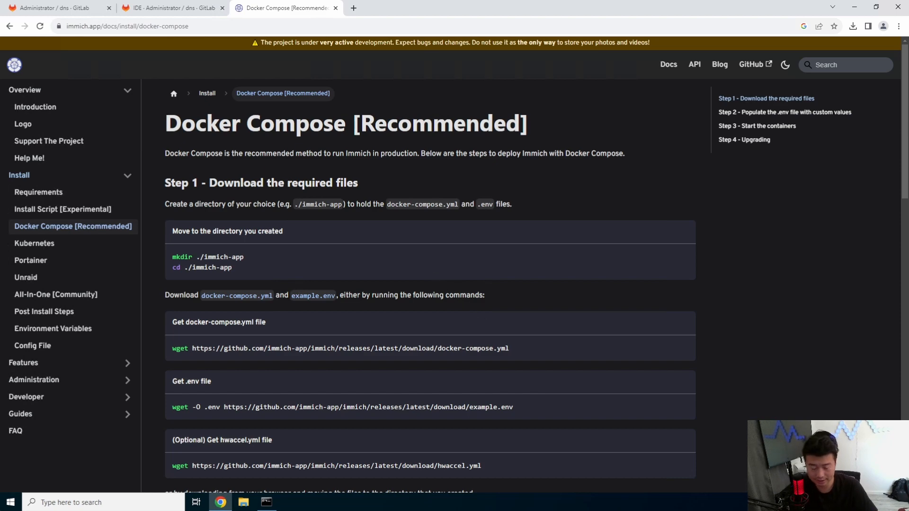
pyautogui.click(266, 502)
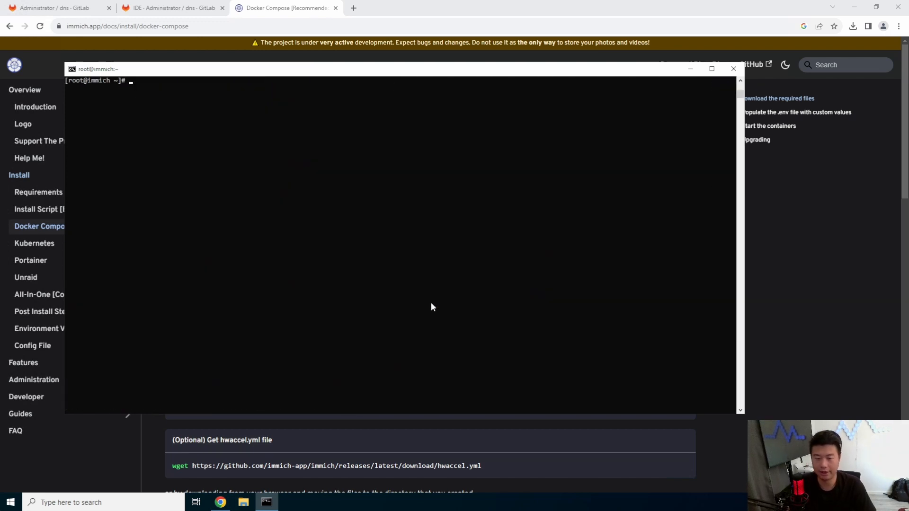
# - Install git and wget with yum, then download docker-compose.yml and .env into immich-app
pyautogui.write('yum -y git wget')
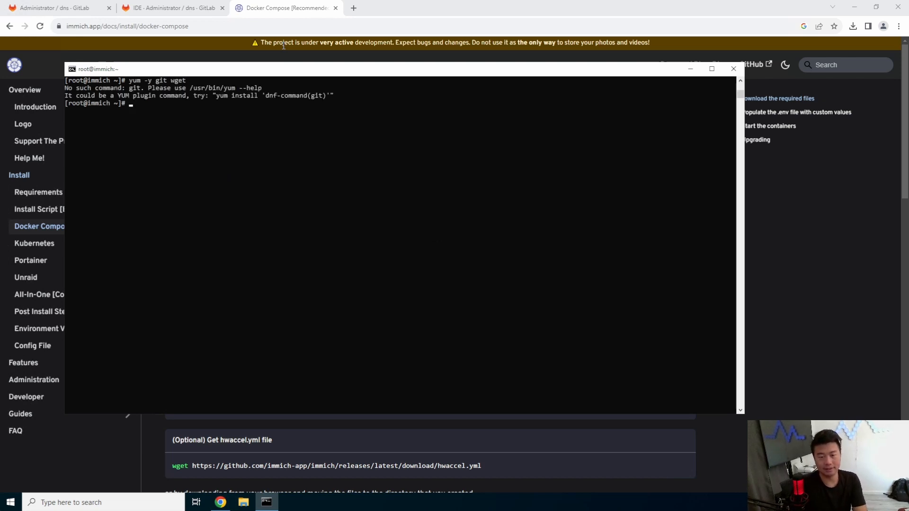
pyautogui.write('yum -y install git wget')
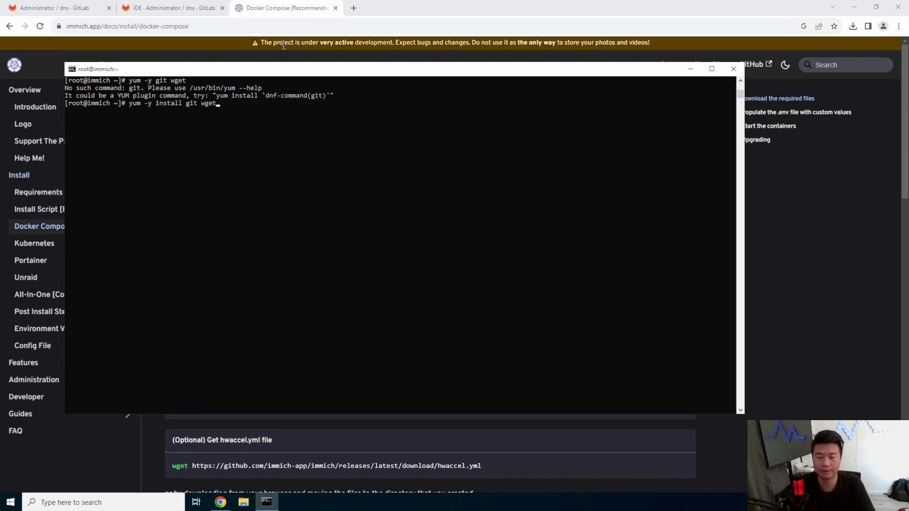
pyautogui.press('Return')
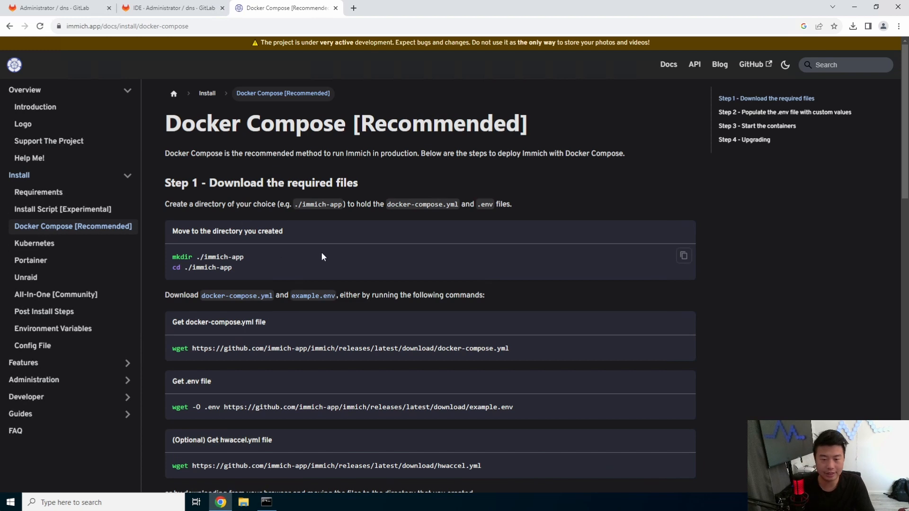
pyautogui.moveTo(526, 349)
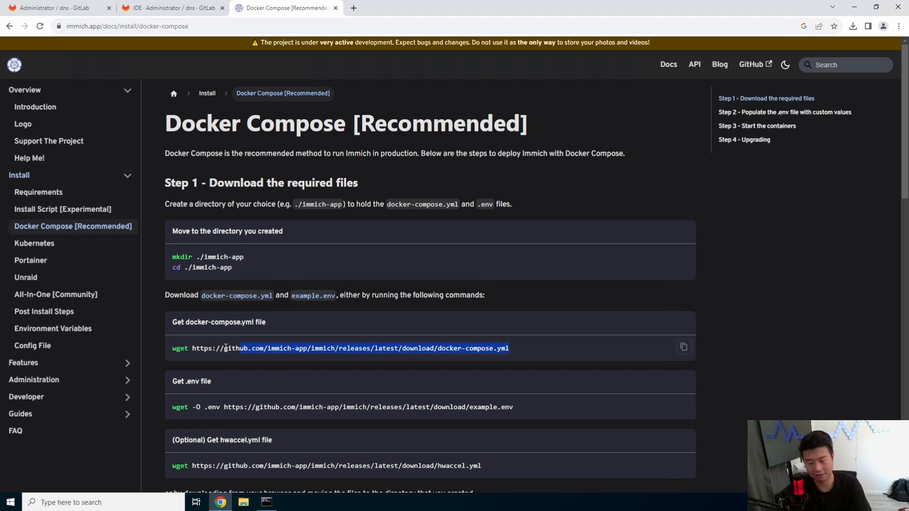
pyautogui.click(267, 503)
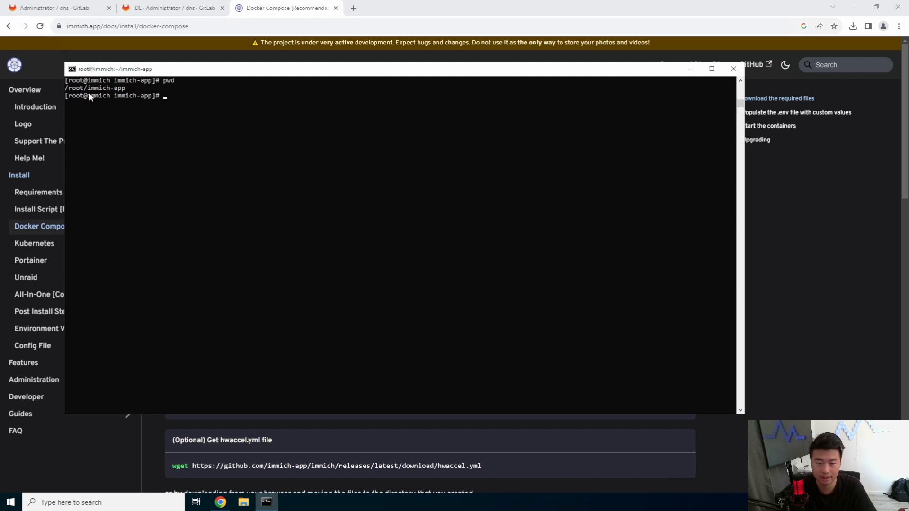
pyautogui.moveTo(829, 318)
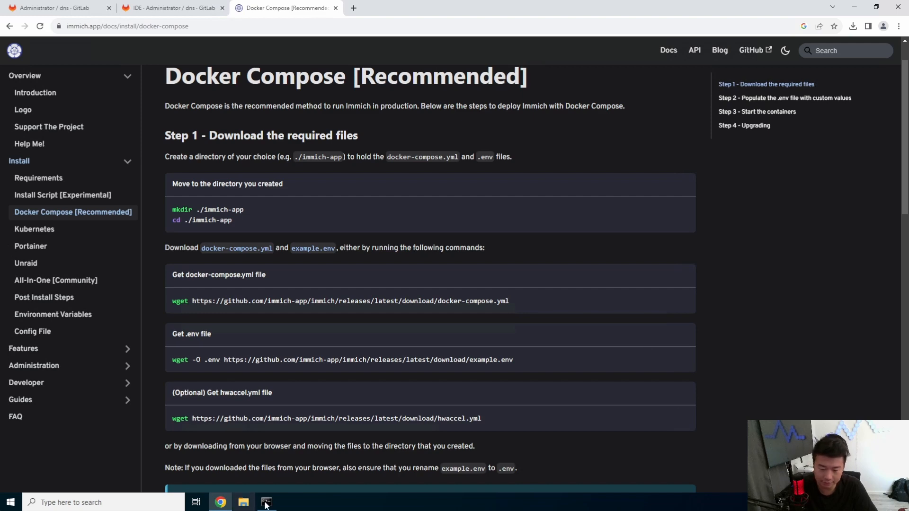
pyautogui.click(266, 502)
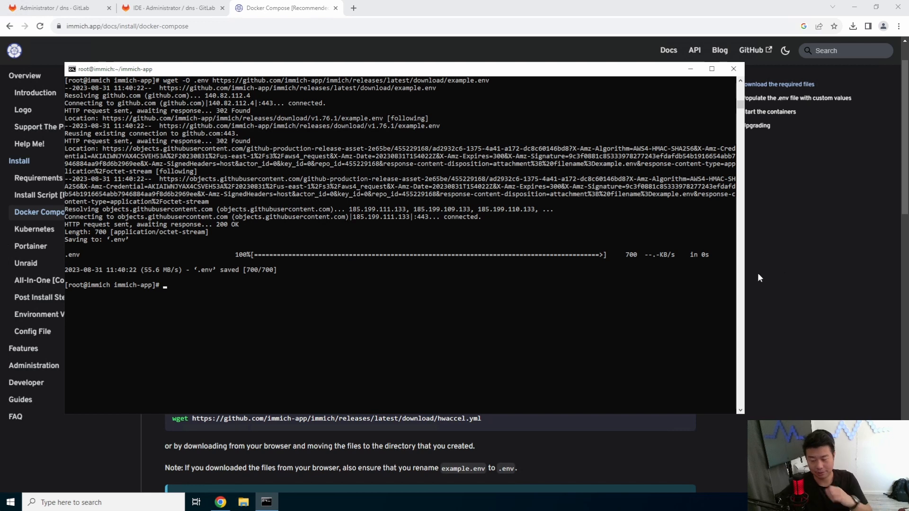
pyautogui.moveTo(768, 323)
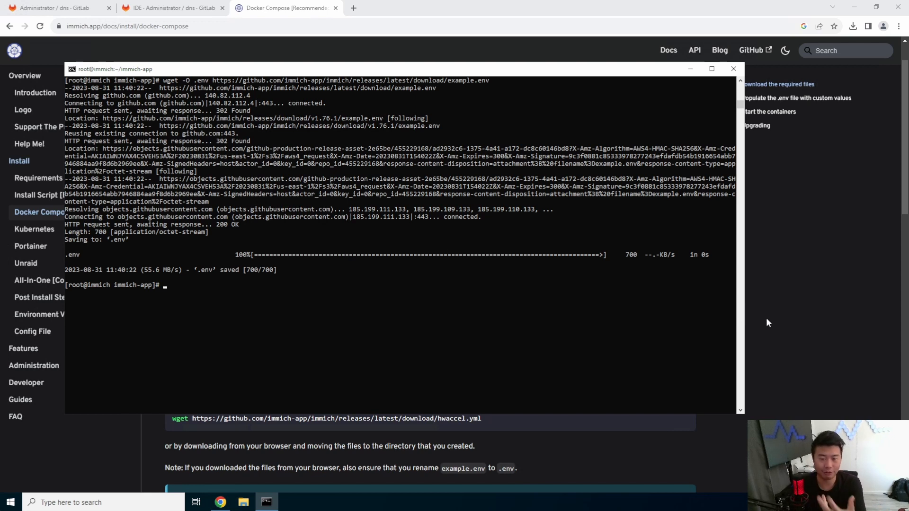
pyautogui.moveTo(737, 332)
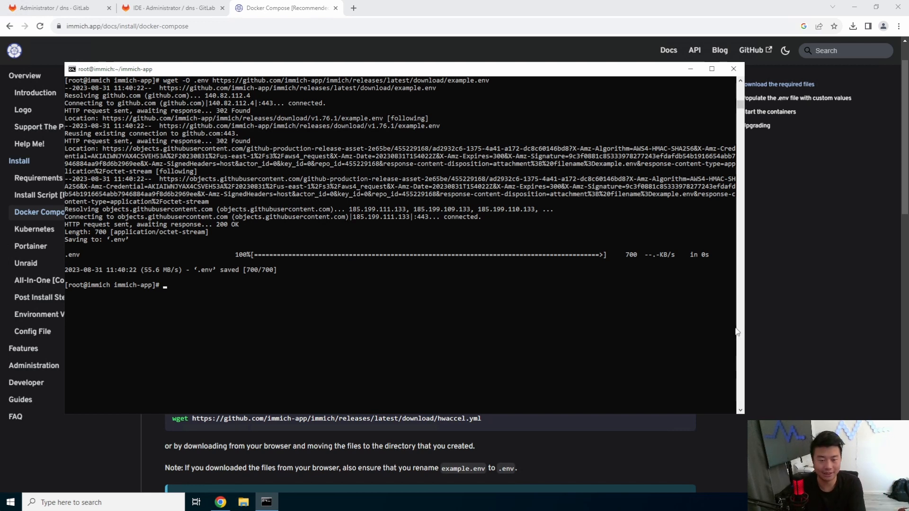
pyautogui.moveTo(737, 306)
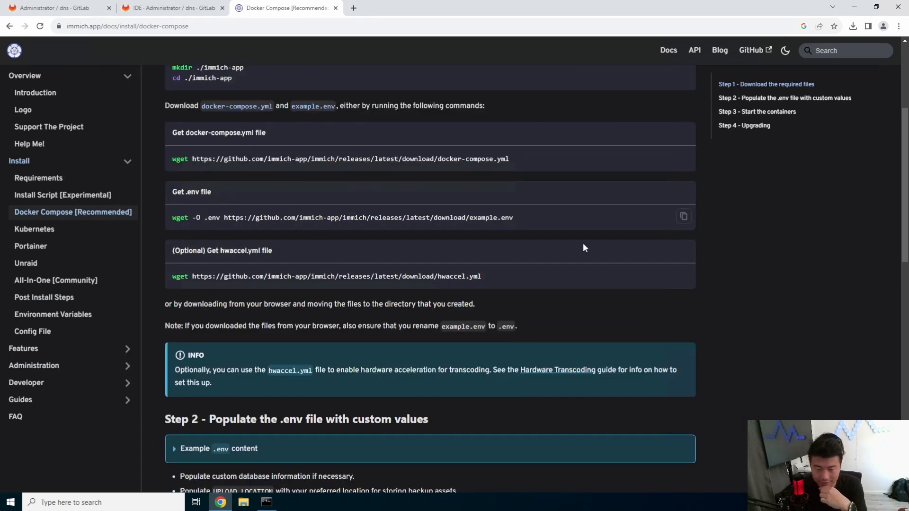
pyautogui.moveTo(399, 269)
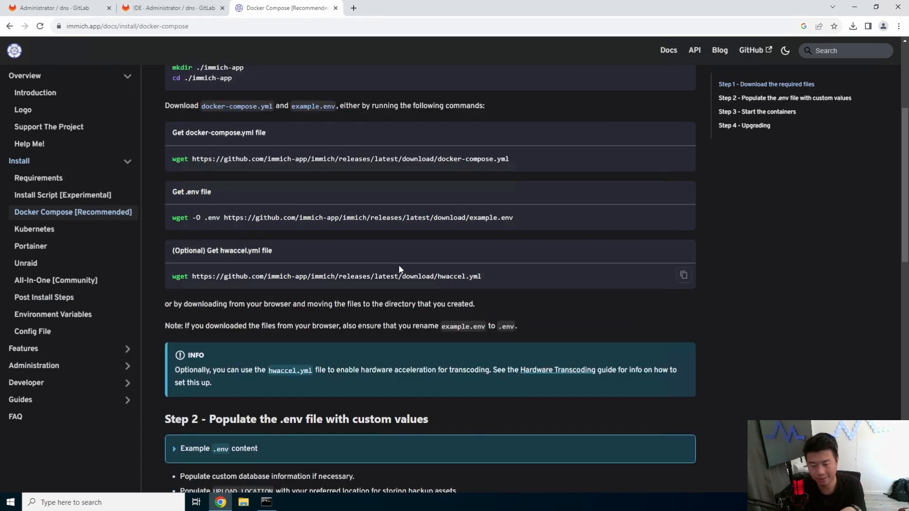
pyautogui.moveTo(421, 273)
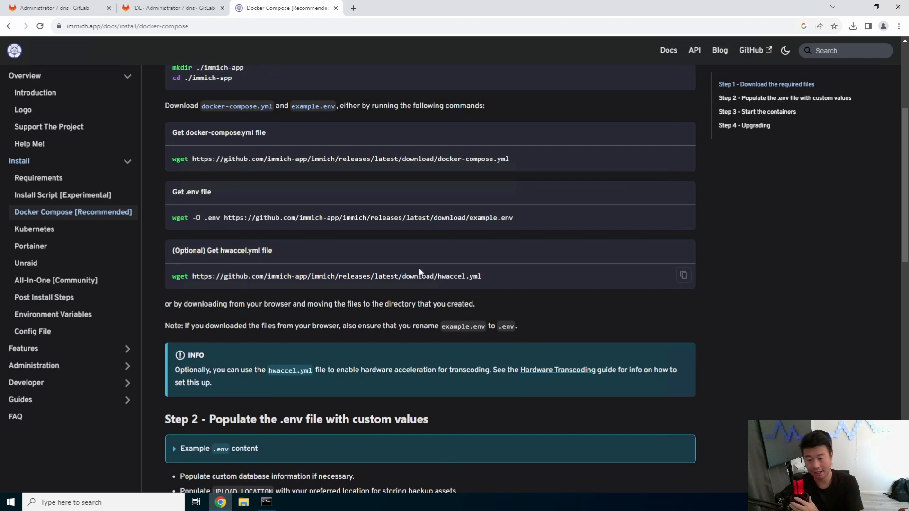
pyautogui.moveTo(437, 300)
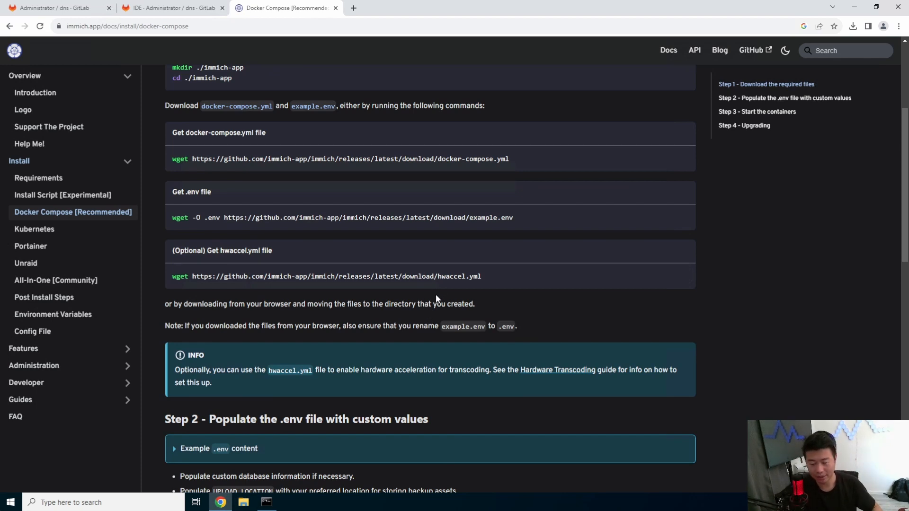
pyautogui.moveTo(464, 285)
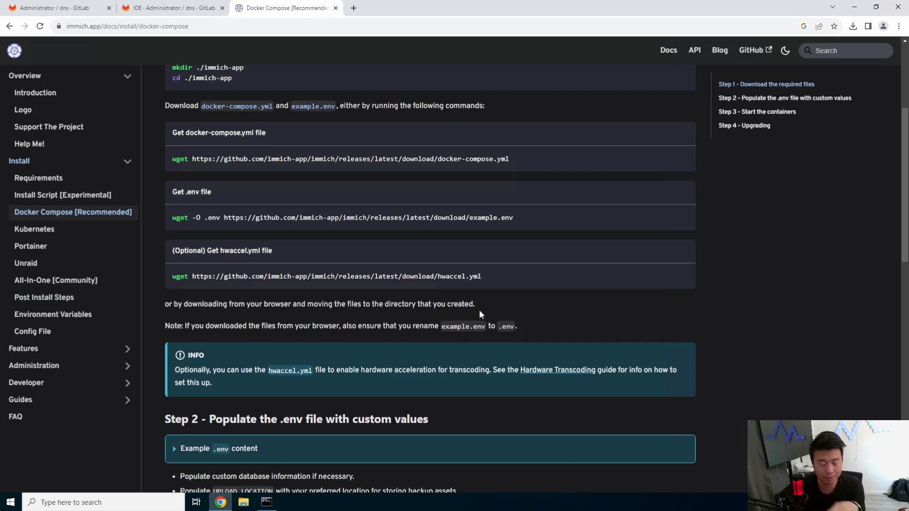
pyautogui.moveTo(564, 262)
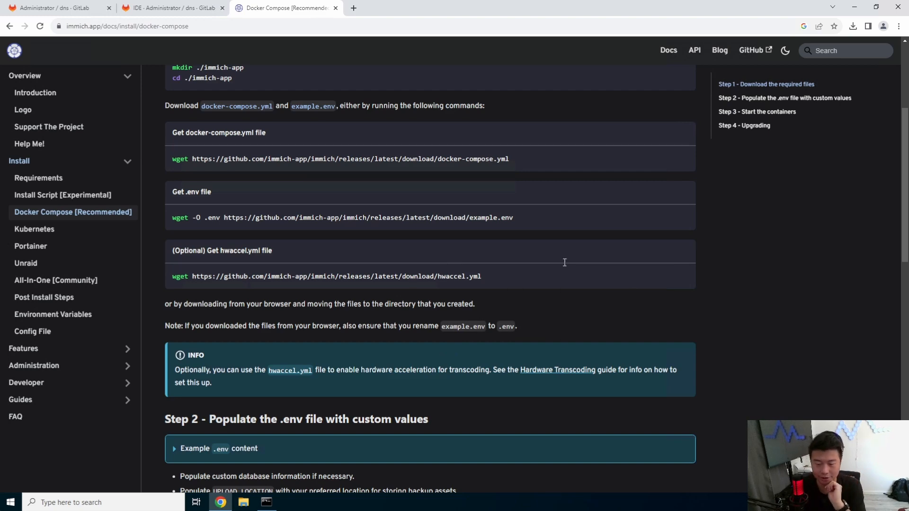
pyautogui.scroll(-3)
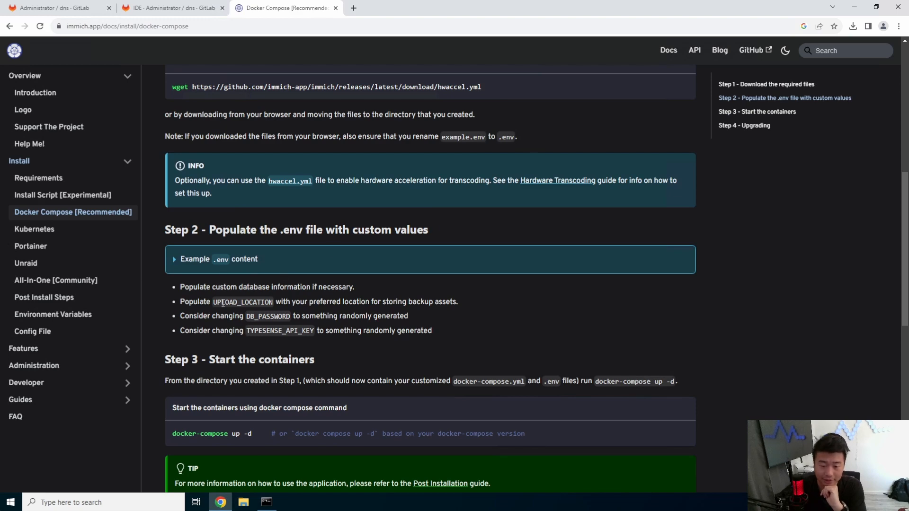
pyautogui.click(266, 502)
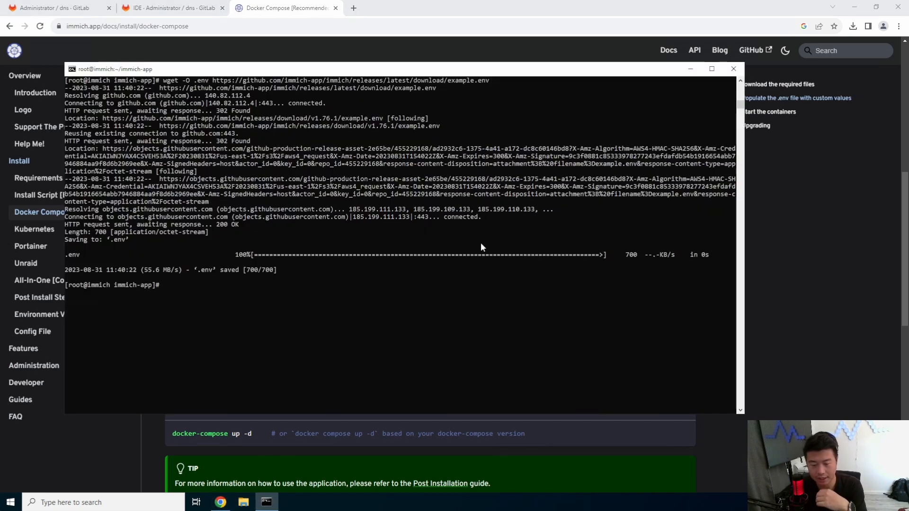
pyautogui.write('vi .env')
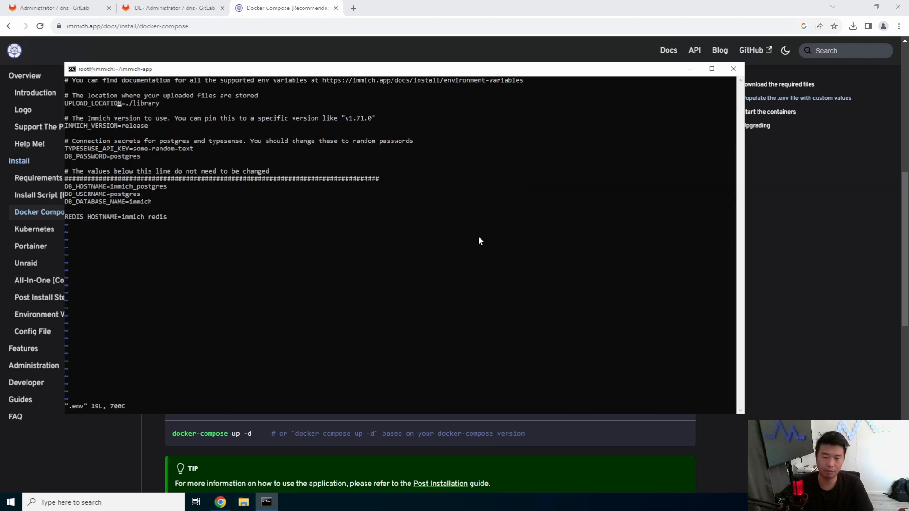
pyautogui.press('i')
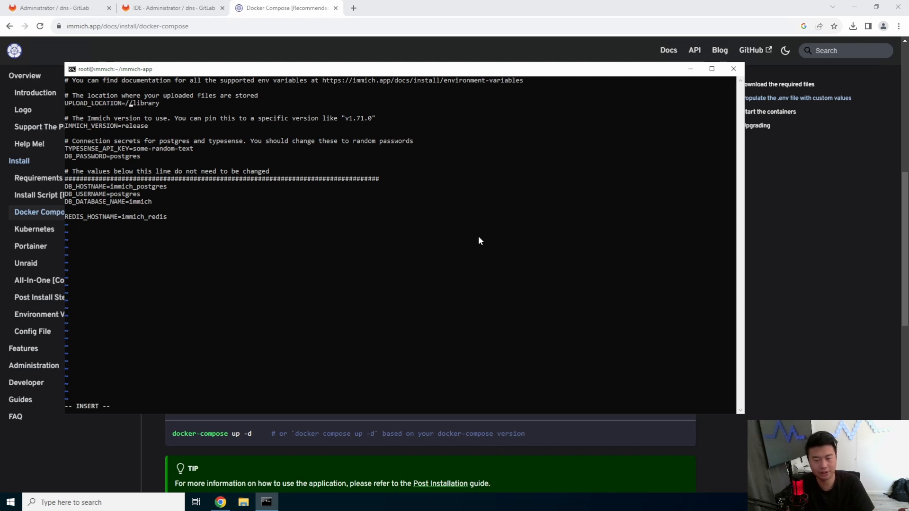
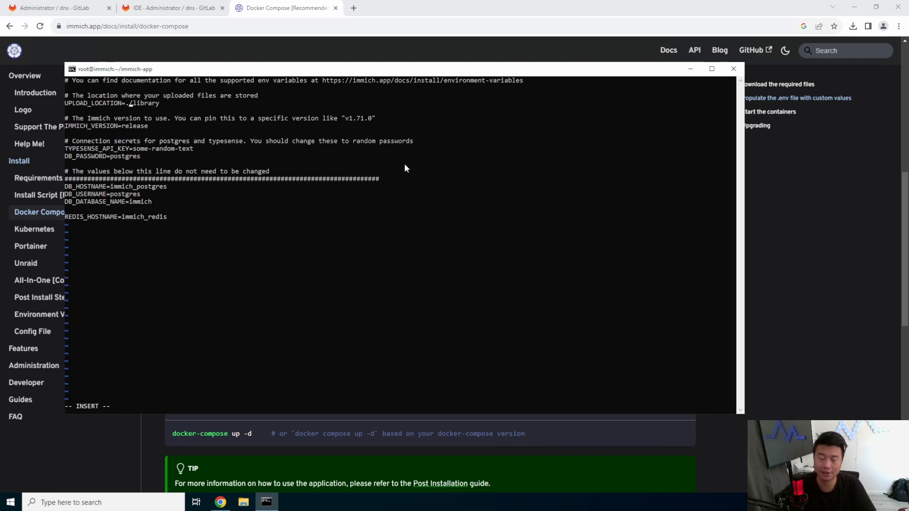
pyautogui.moveTo(496, 163)
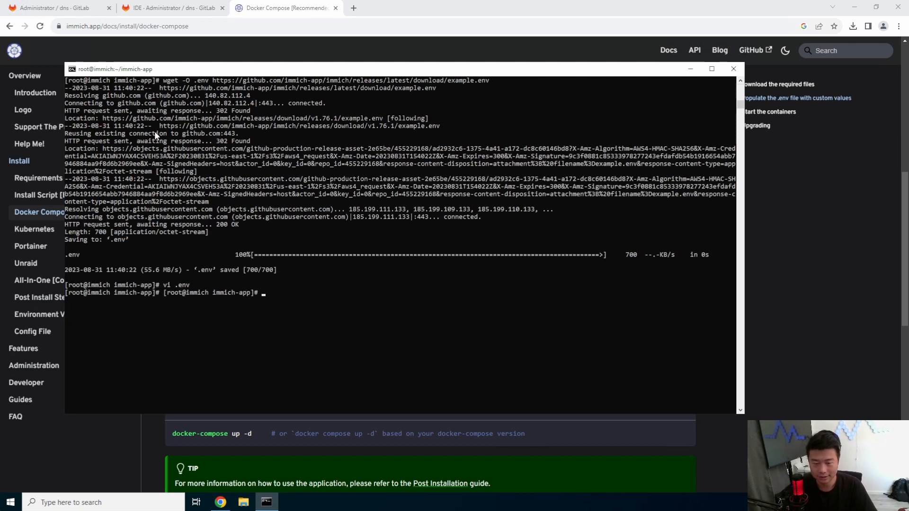
pyautogui.moveTo(540, 262)
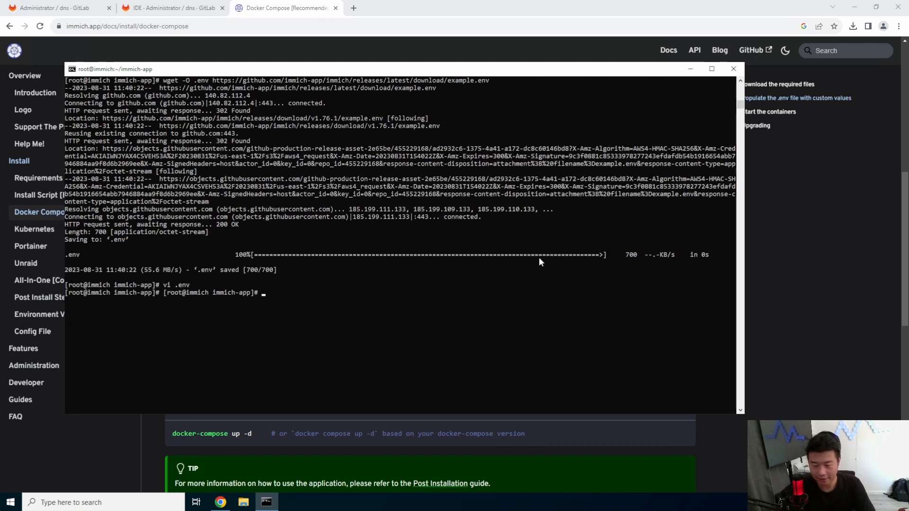
pyautogui.write('docker-comp')
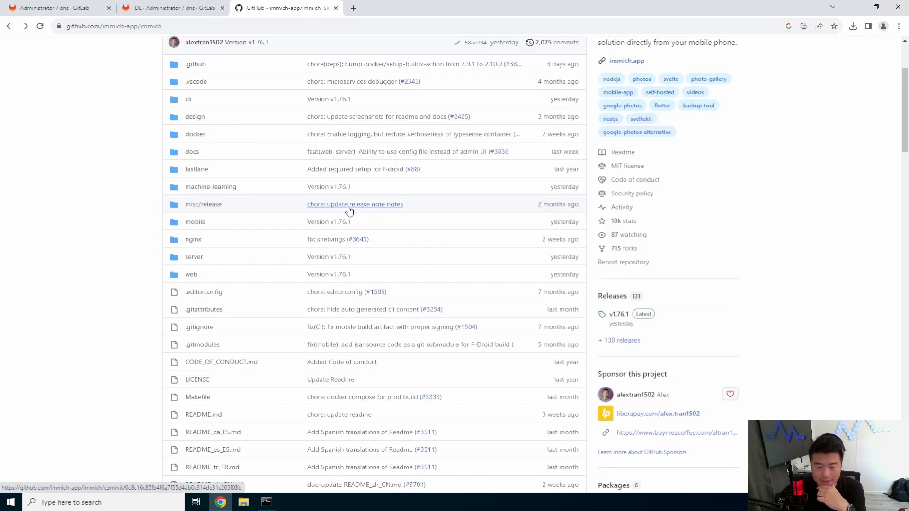
# - Open docker-compose.yml from the repository's docker folder
pyautogui.scroll(-3)
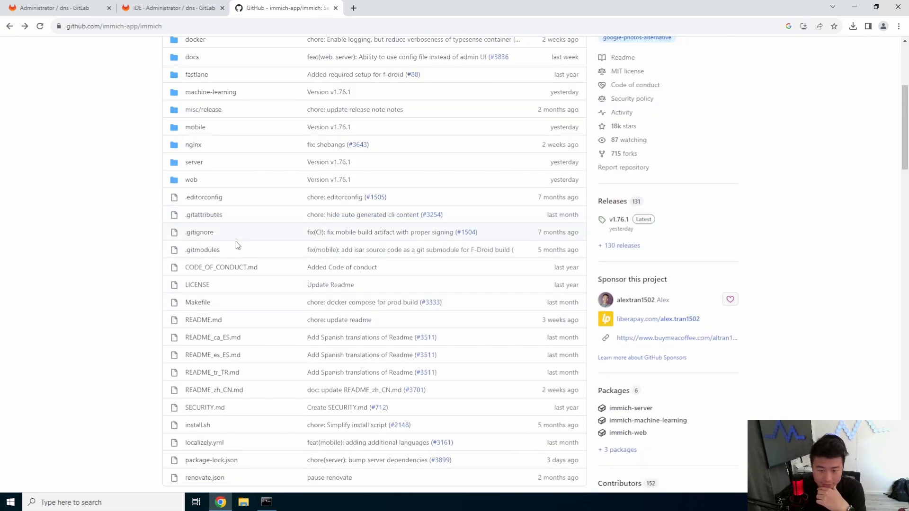
pyautogui.scroll(-3)
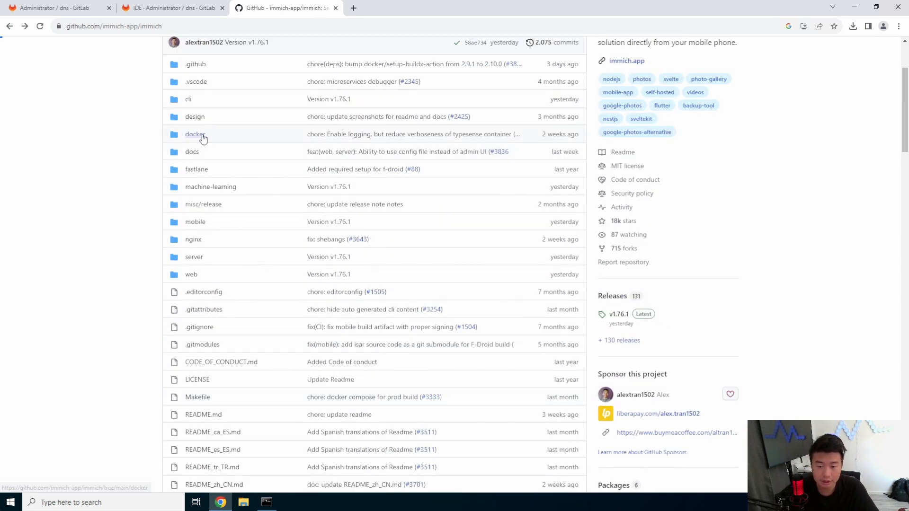
pyautogui.click(195, 134)
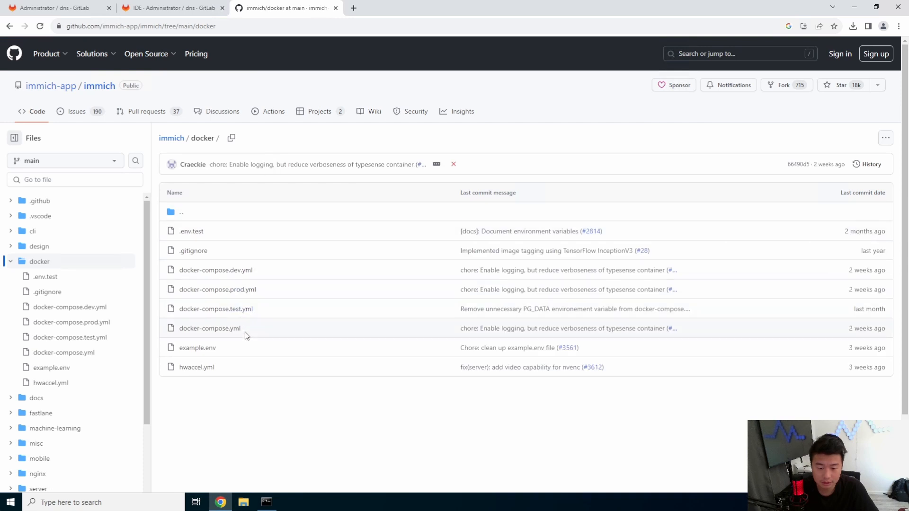
pyautogui.click(209, 328)
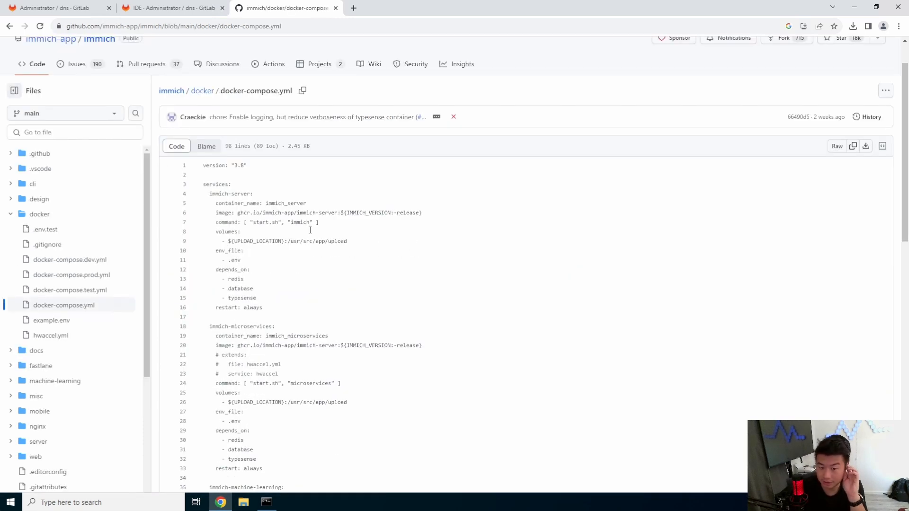
# - Review the services, selecting immich-machine-learning settings and listing every 'always' restart value
pyautogui.scroll(-3)
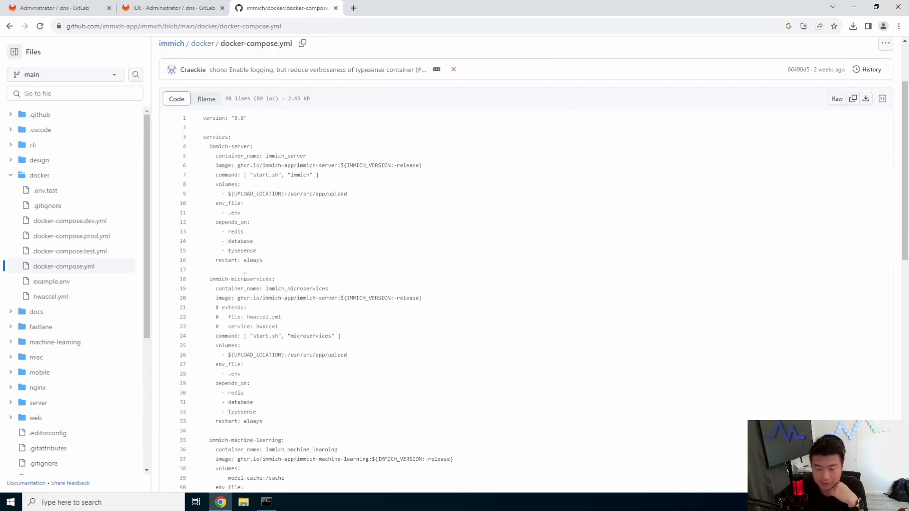
pyautogui.scroll(-3)
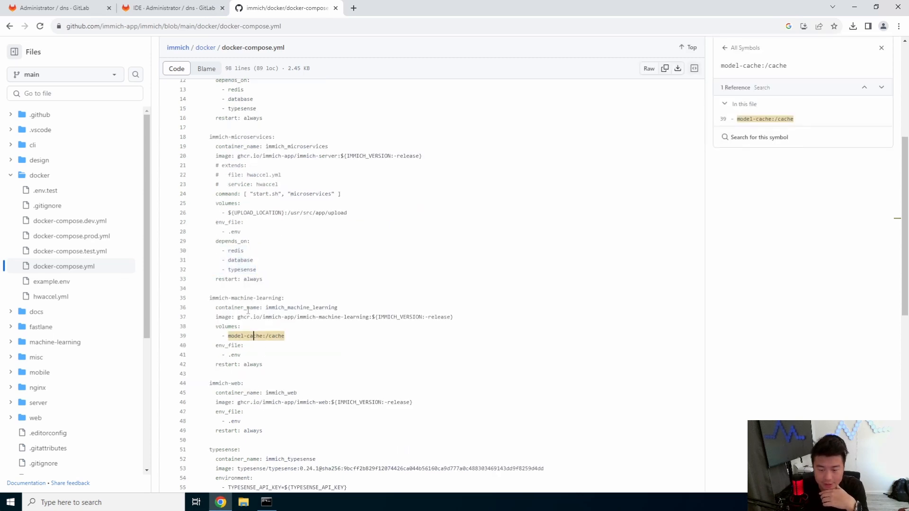
pyautogui.moveTo(216, 326); pyautogui.dragTo(264, 364)
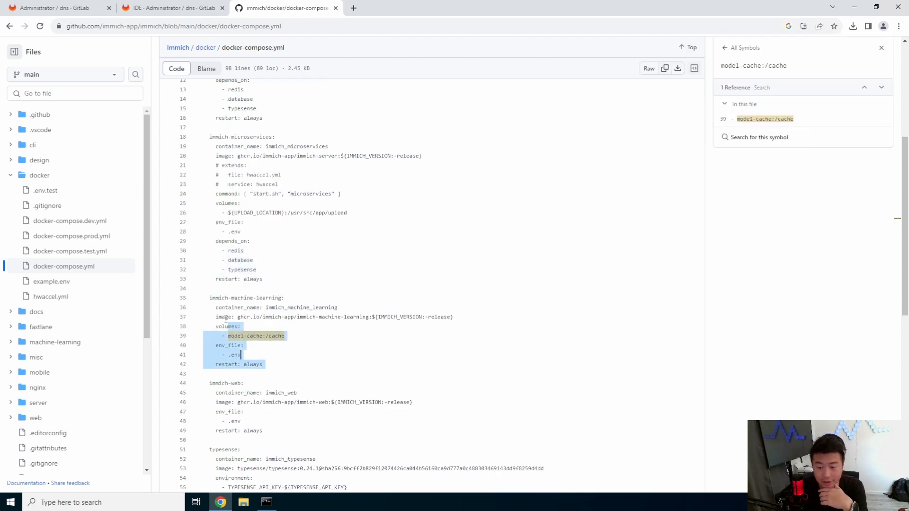
pyautogui.scroll(-3)
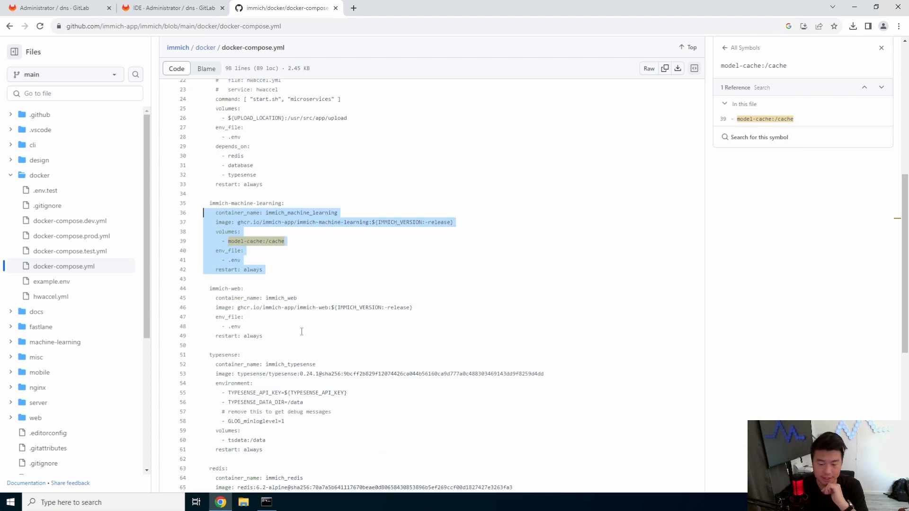
pyautogui.scroll(-3)
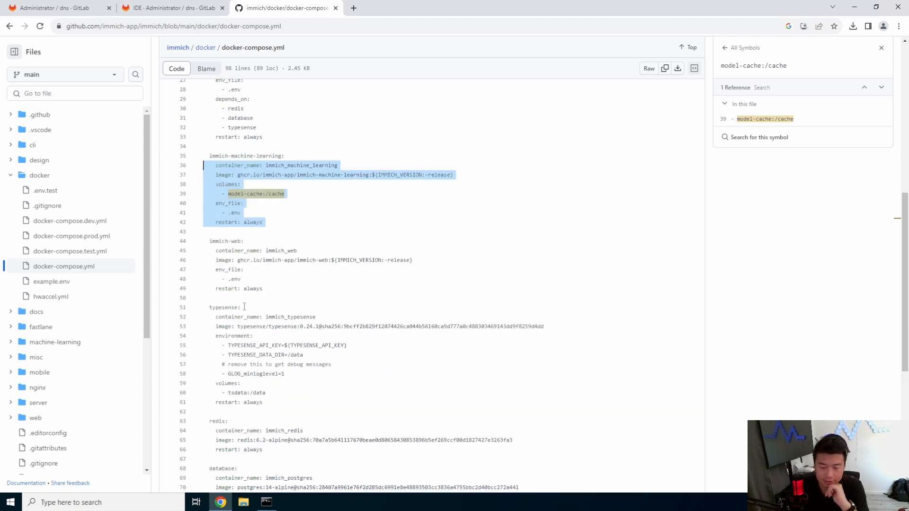
pyautogui.scroll(-3)
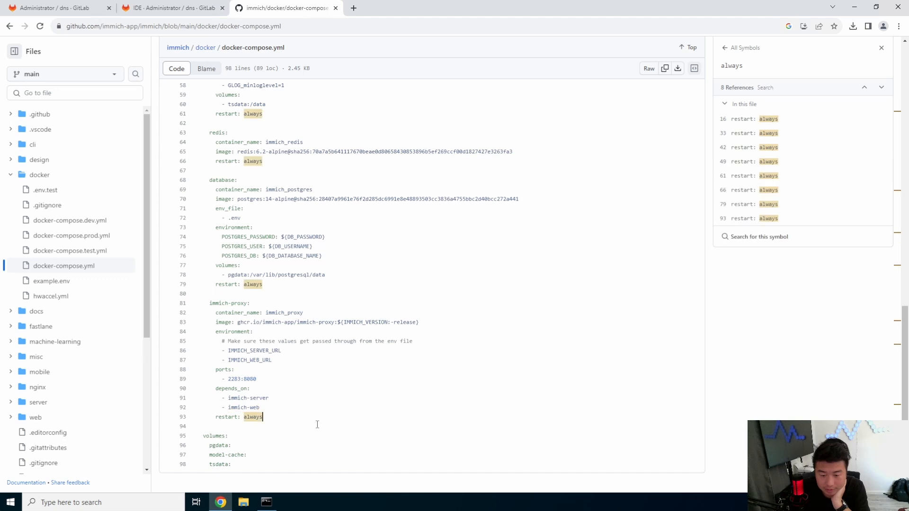
pyautogui.click(266, 503)
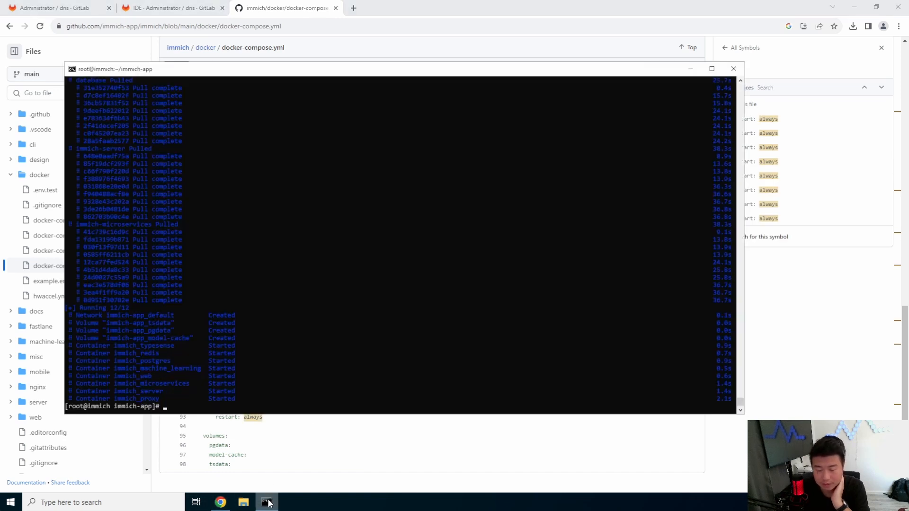
# - Reopen .env in vi, quit unchanged with :q!, and open a new Chrome tab
pyautogui.write('v')
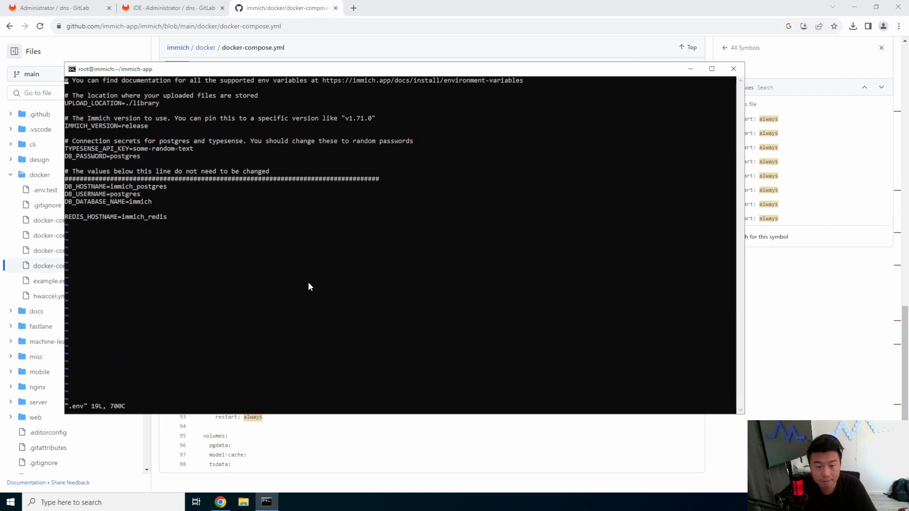
pyautogui.write(':q!')
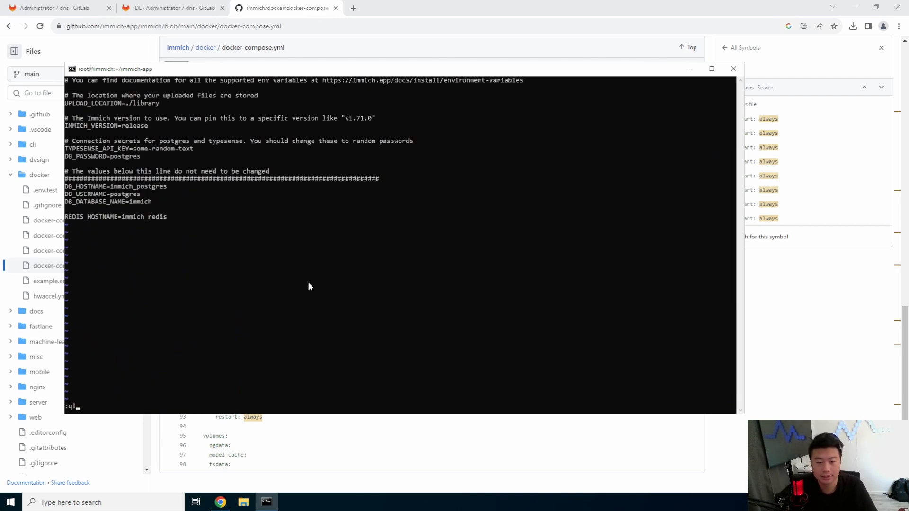
pyautogui.click(733, 68)
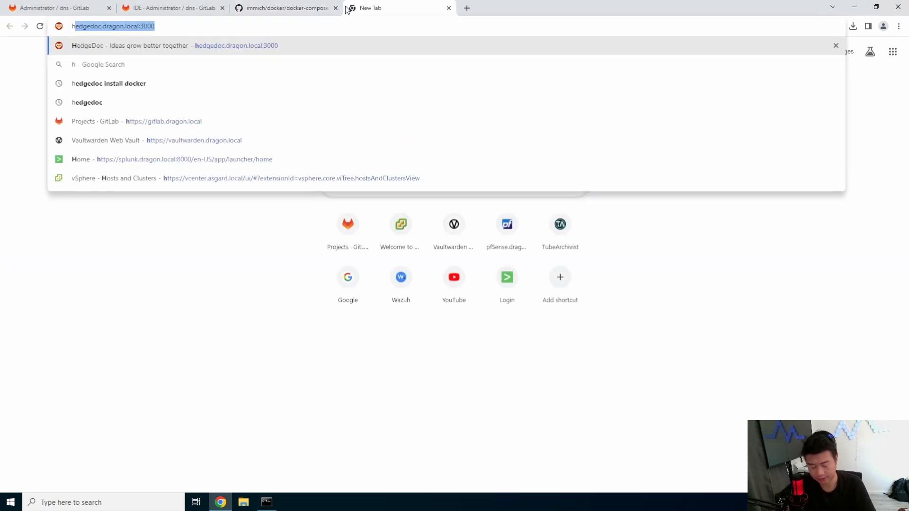
# - Verify all Immich containers with docker ps -a and find port 2283 in the compose file
pyautogui.write('https://gitlab.dragon.local')
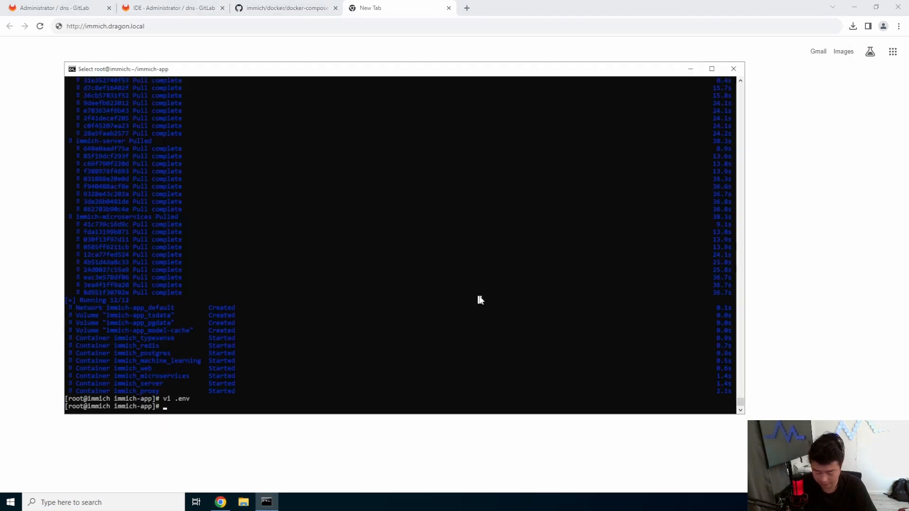
pyautogui.write('docker ps -a')
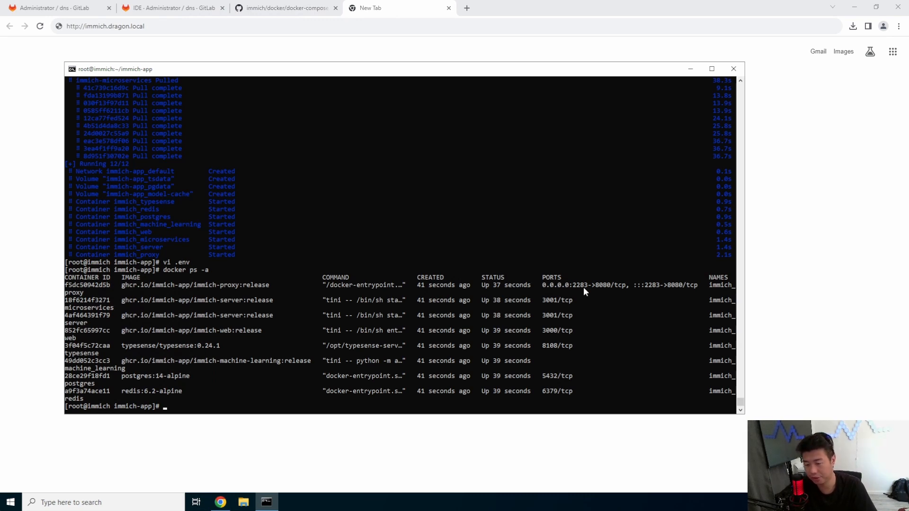
pyautogui.moveTo(812, 253)
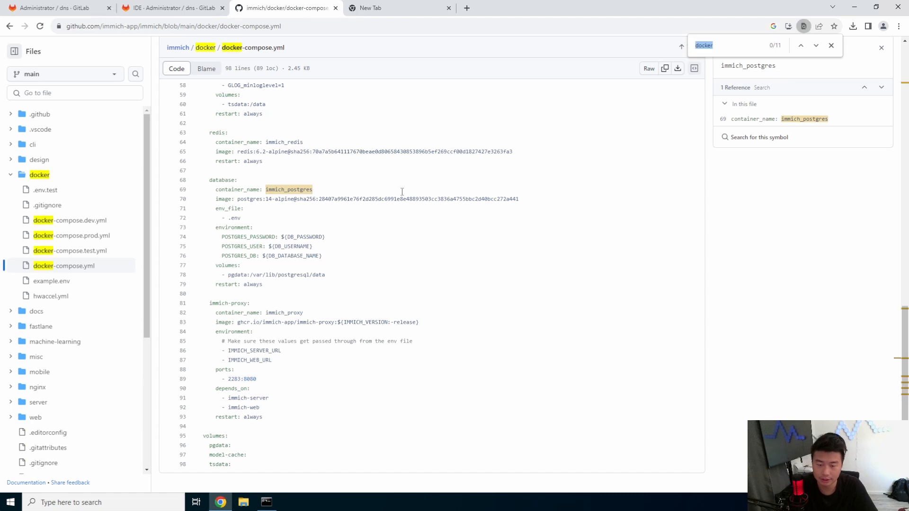
pyautogui.write('2283')
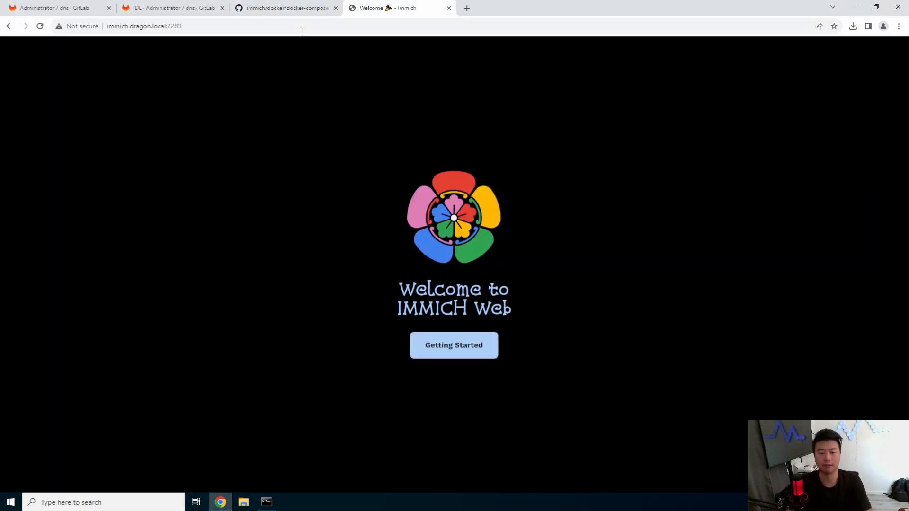
# - Create the first Immich admin account and enter its email and password at login
pyautogui.click(454, 346)
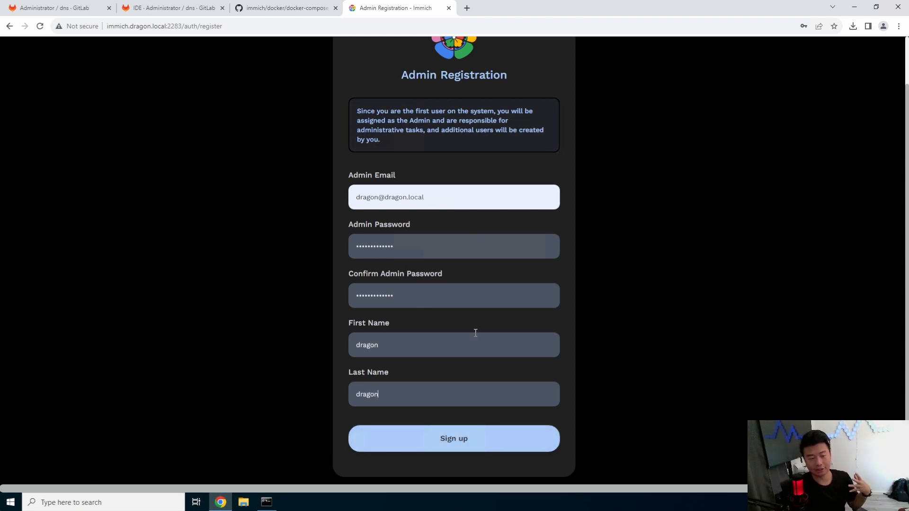
pyautogui.click(454, 439)
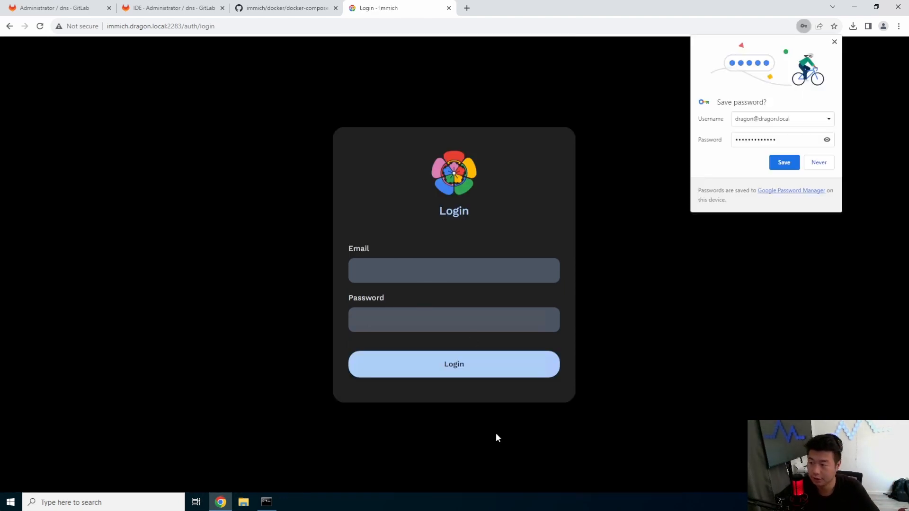
pyautogui.click(455, 270)
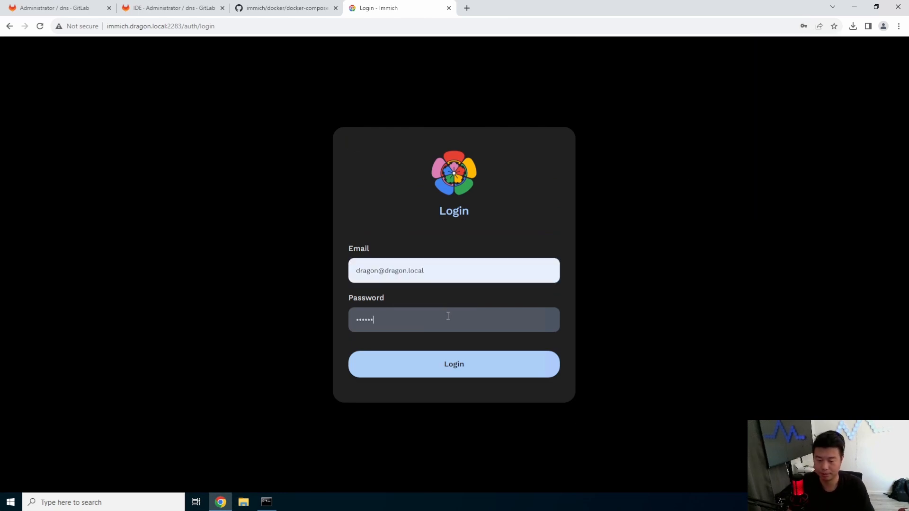
# - Log in as the admin, dismiss Chrome's save-password prompt, and enable dark theme
pyautogui.click(454, 364)
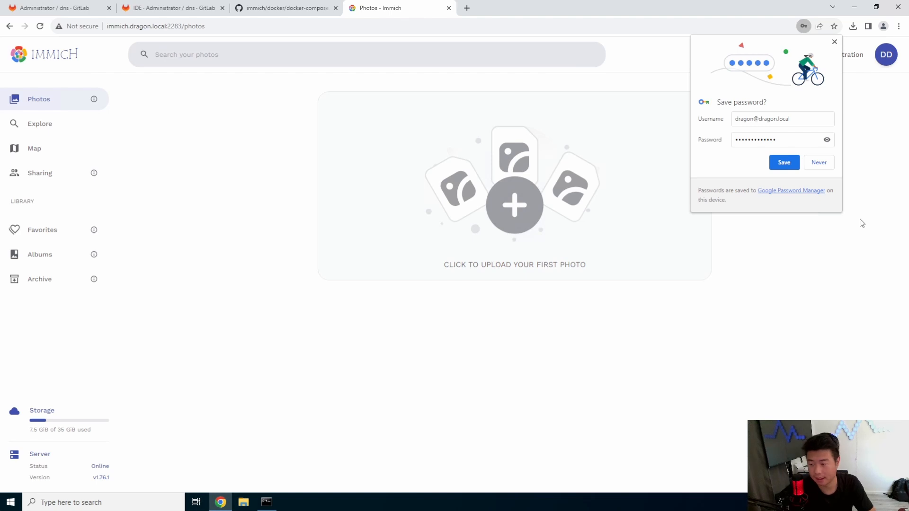
pyautogui.click(835, 42)
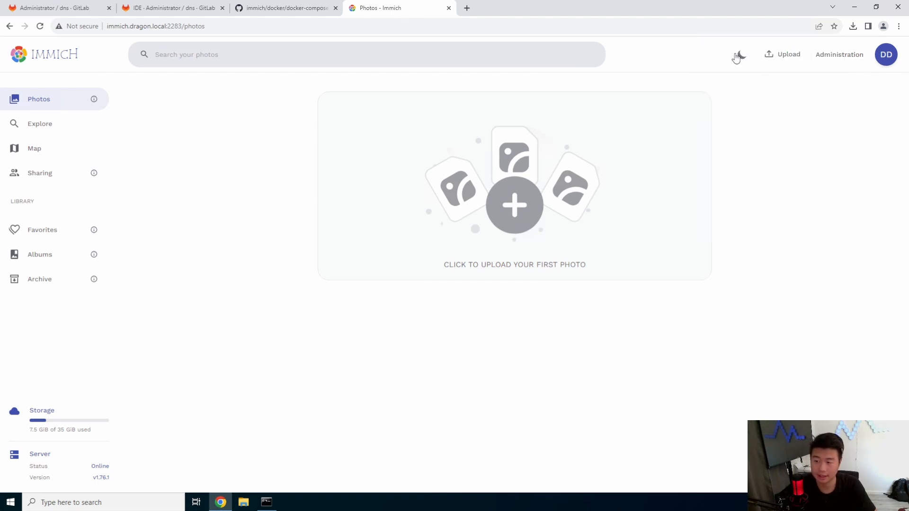
pyautogui.click(742, 54)
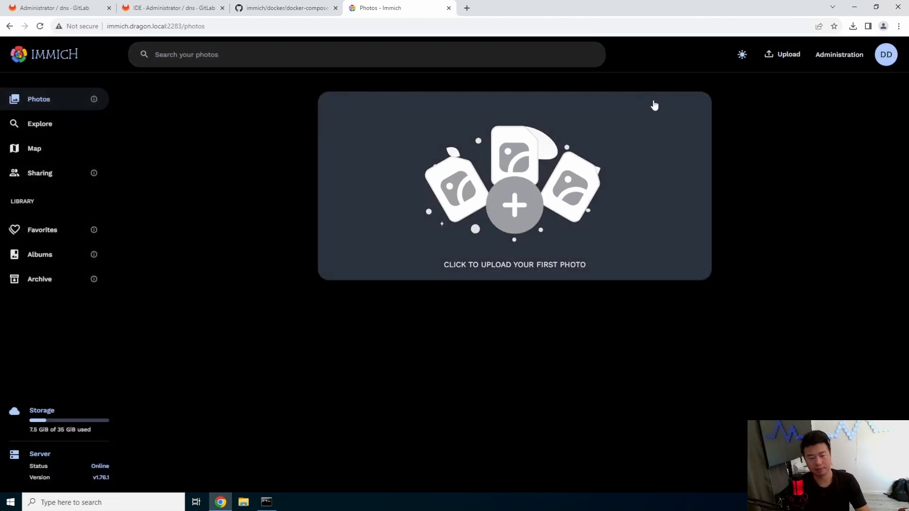
pyautogui.moveTo(371, 189)
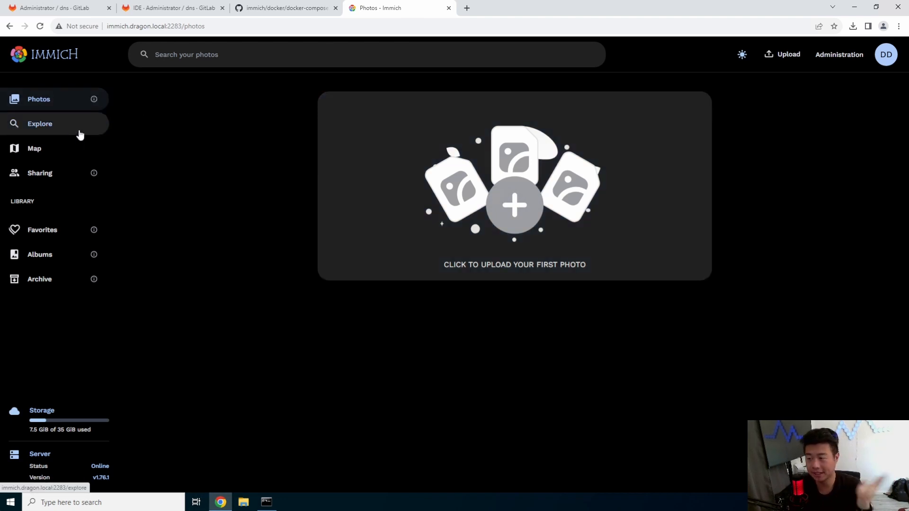
pyautogui.moveTo(258, 139)
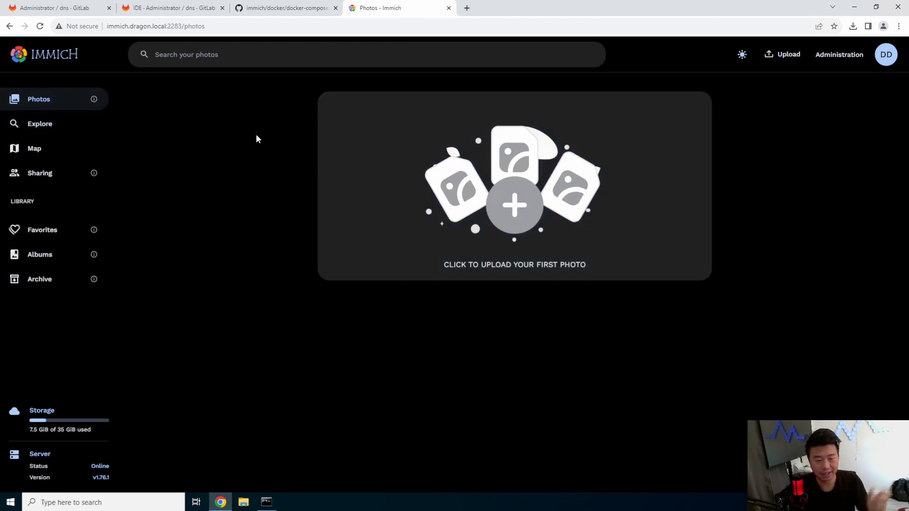
pyautogui.moveTo(80, 126)
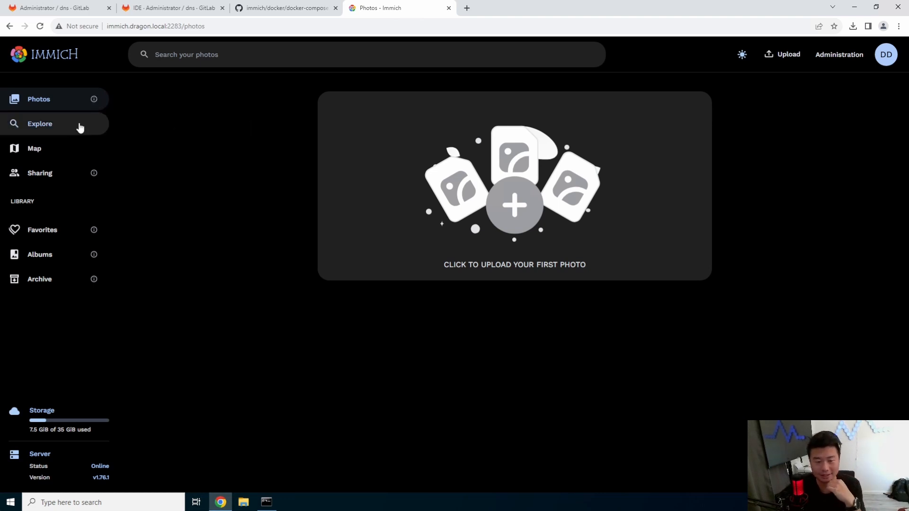
pyautogui.click(34, 148)
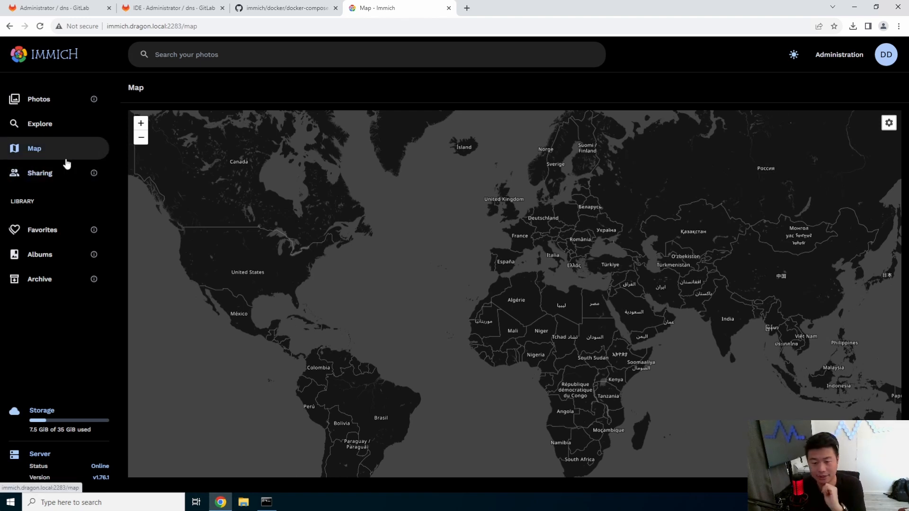
pyautogui.moveTo(39, 173)
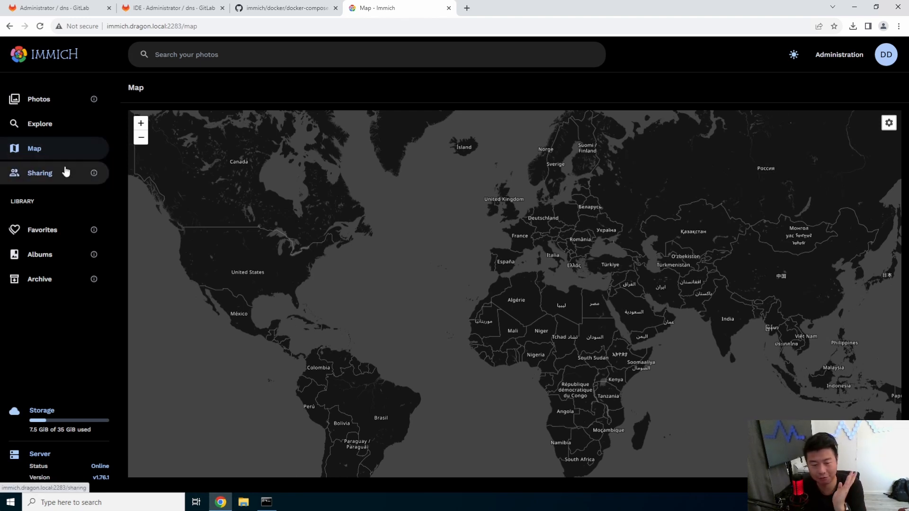
pyautogui.click(40, 173)
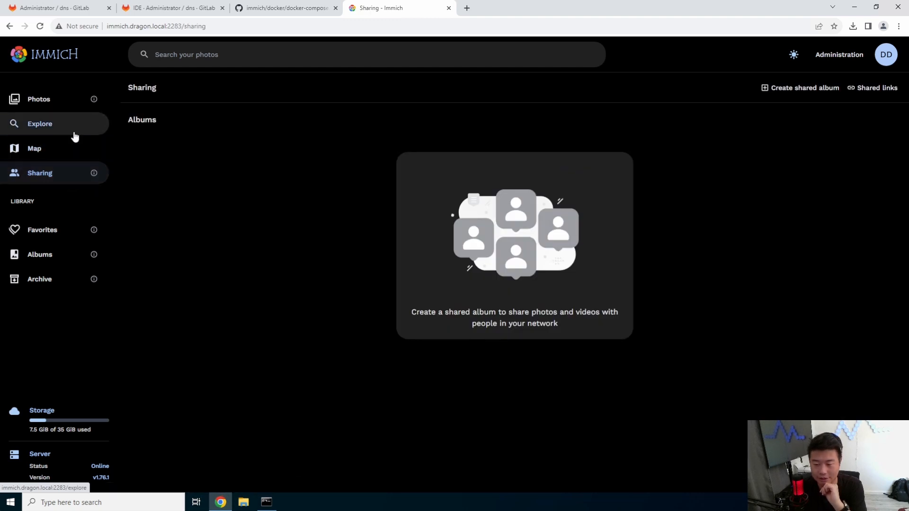
pyautogui.moveTo(423, 179)
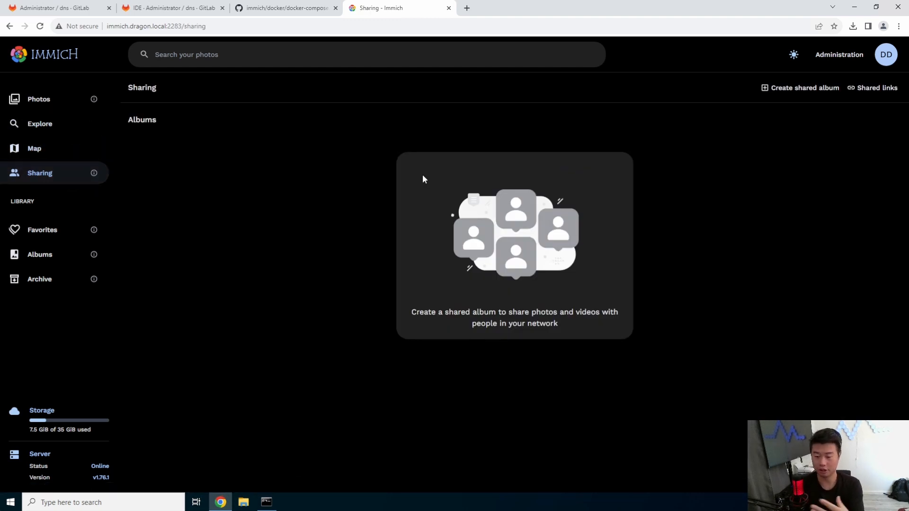
pyautogui.moveTo(805, 87)
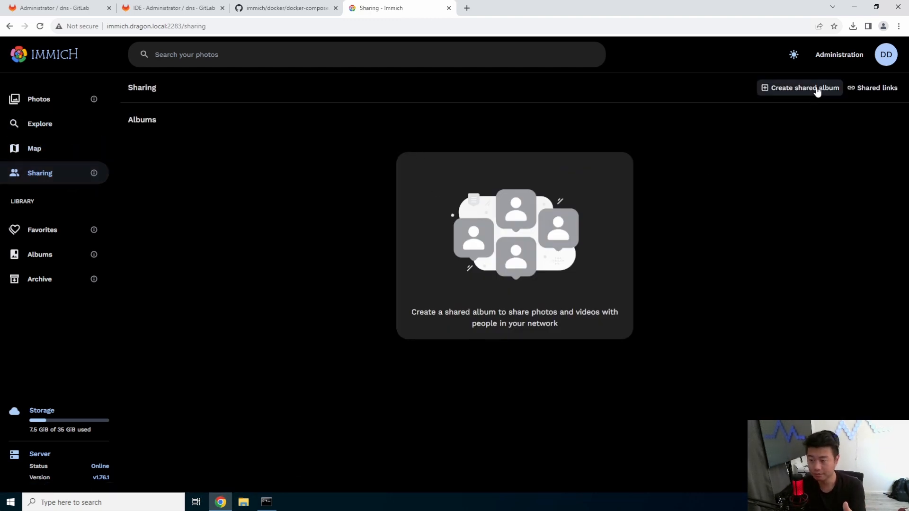
pyautogui.moveTo(40, 124)
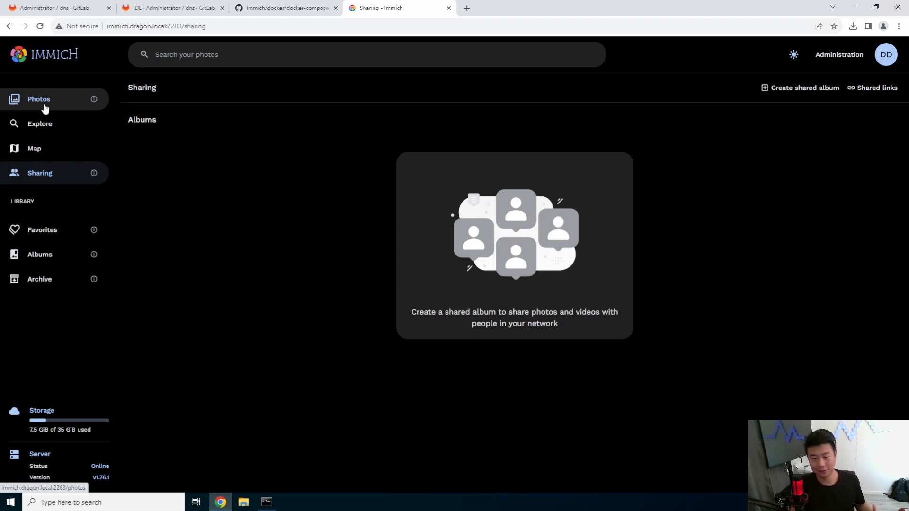
pyautogui.moveTo(24, 120)
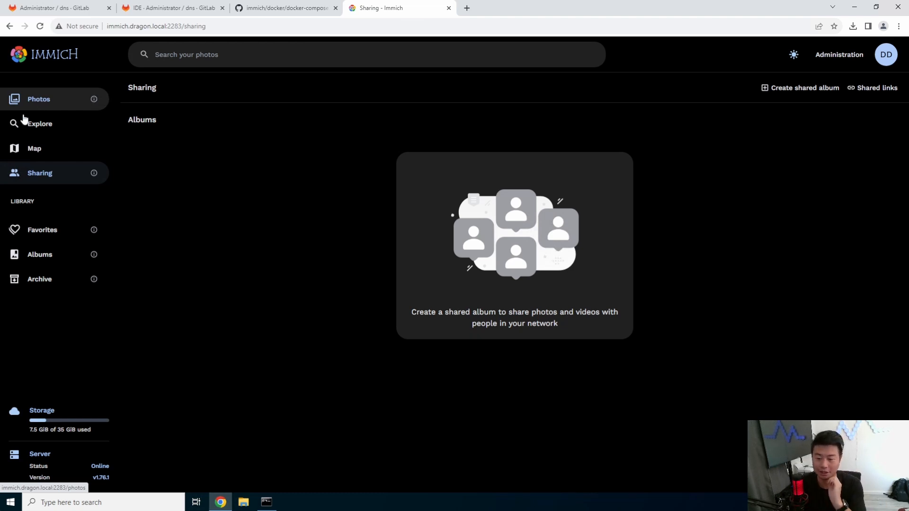
pyautogui.moveTo(122, 159)
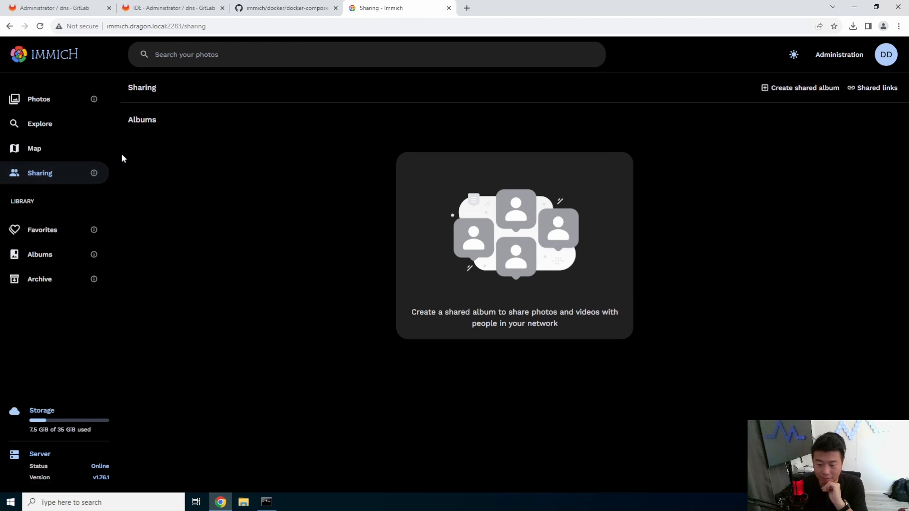
pyautogui.moveTo(477, 202)
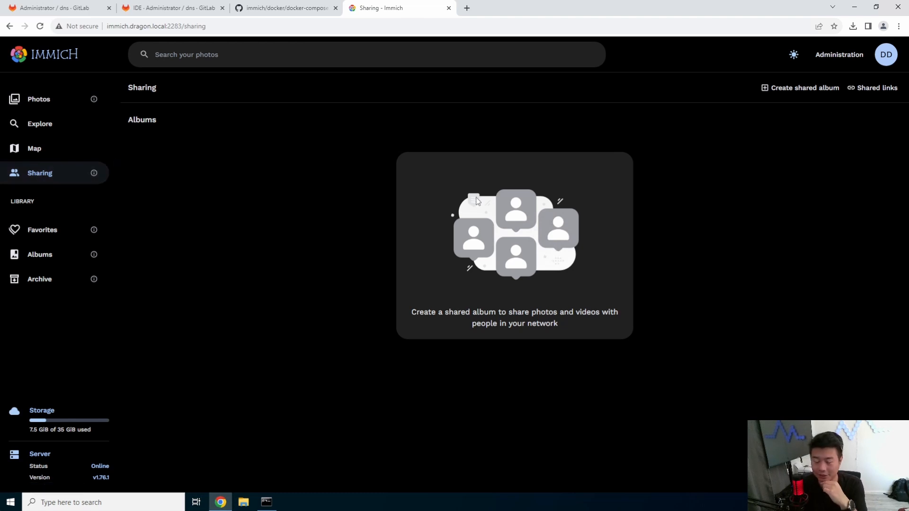
pyautogui.moveTo(506, 297)
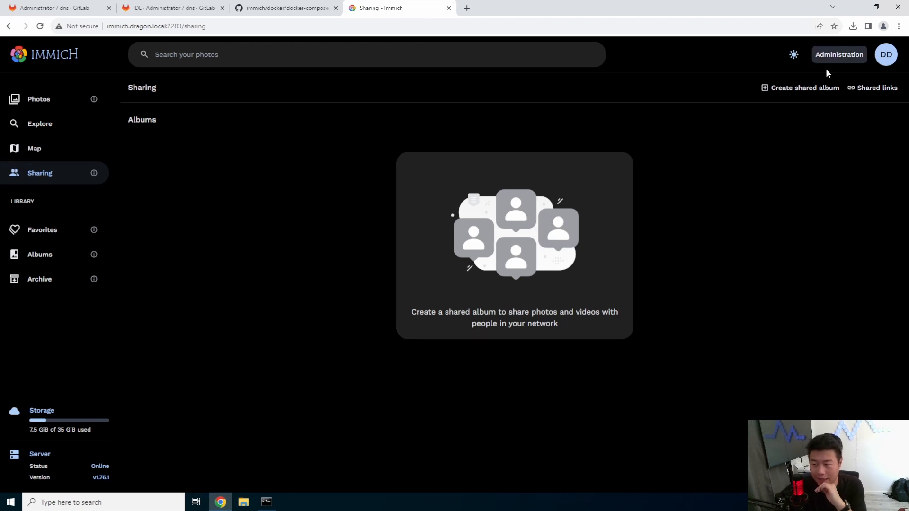
pyautogui.click(804, 88)
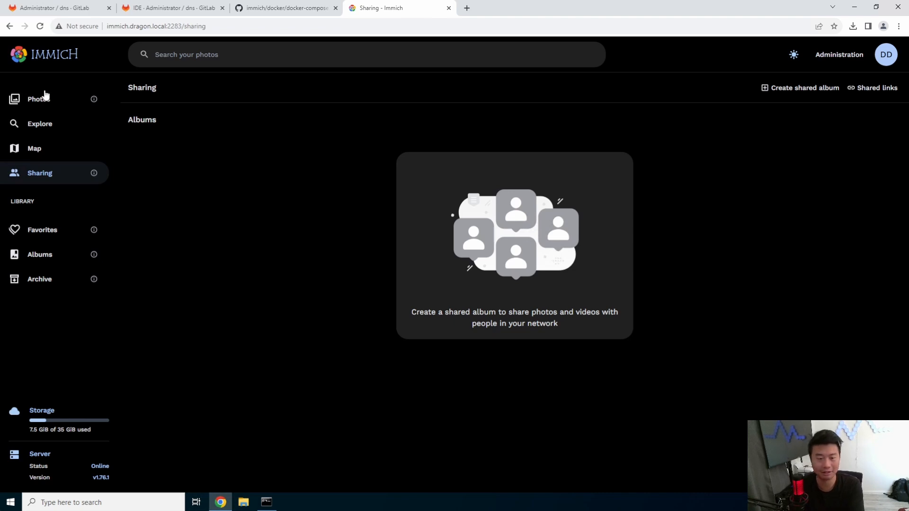
pyautogui.moveTo(83, 192)
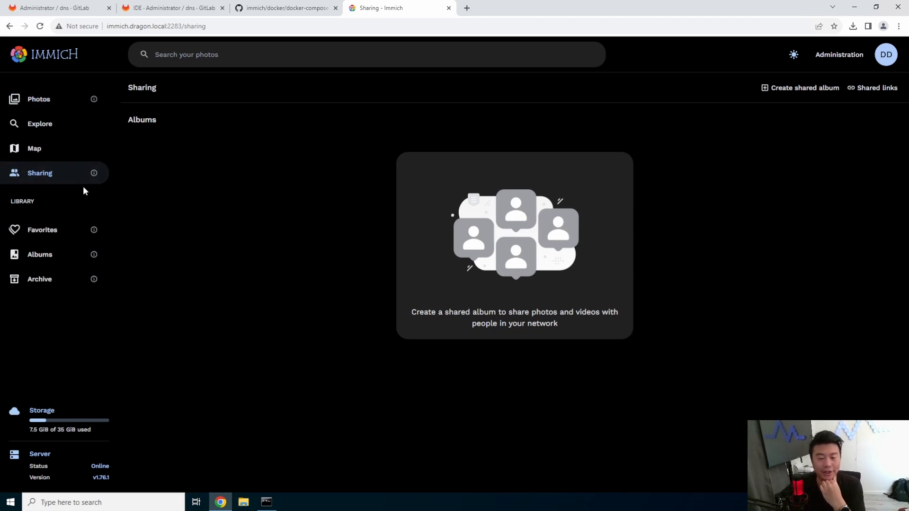
pyautogui.moveTo(304, 219)
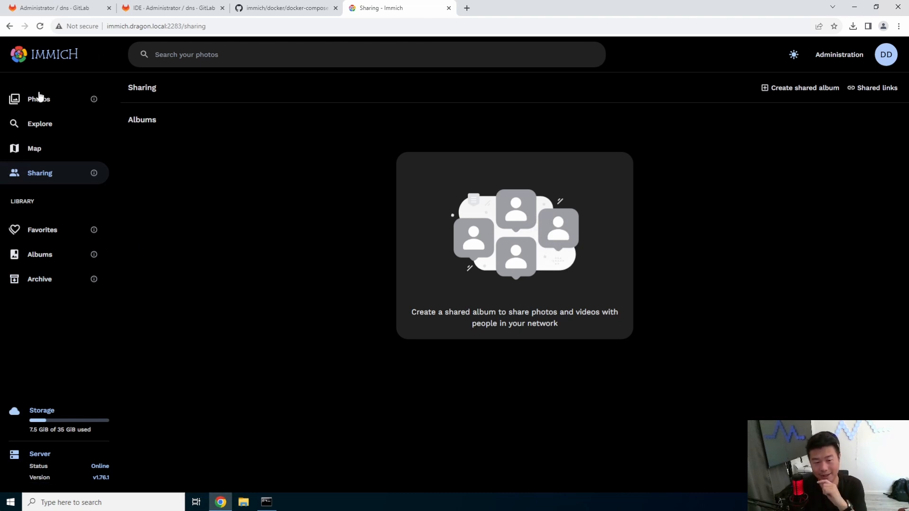
# - Upload IMG-20230613-WA0021 from Downloads as the first photo in the Photos timeline
pyautogui.click(39, 98)
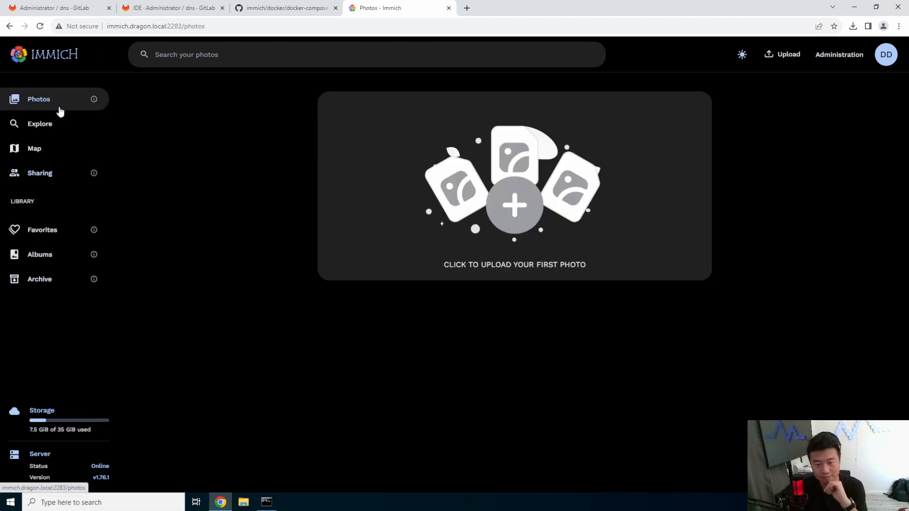
pyautogui.click(514, 205)
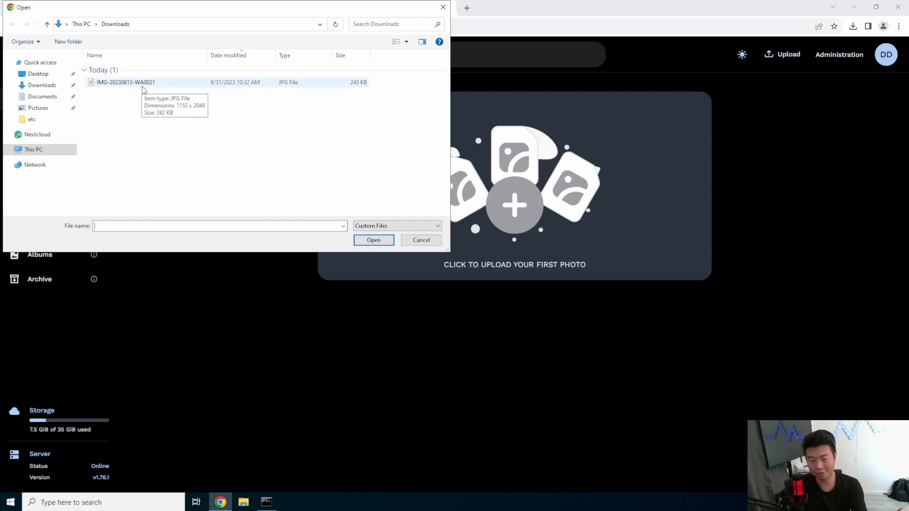
pyautogui.click(125, 82)
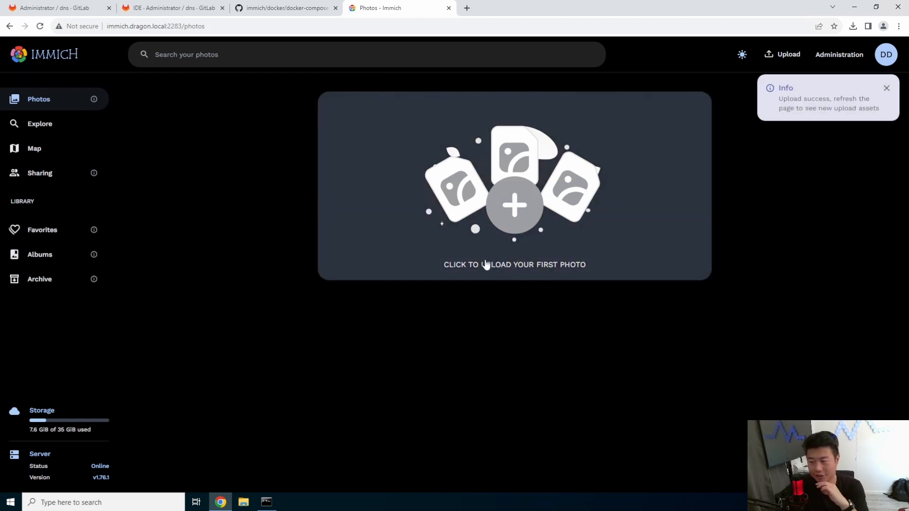
pyautogui.click(39, 26)
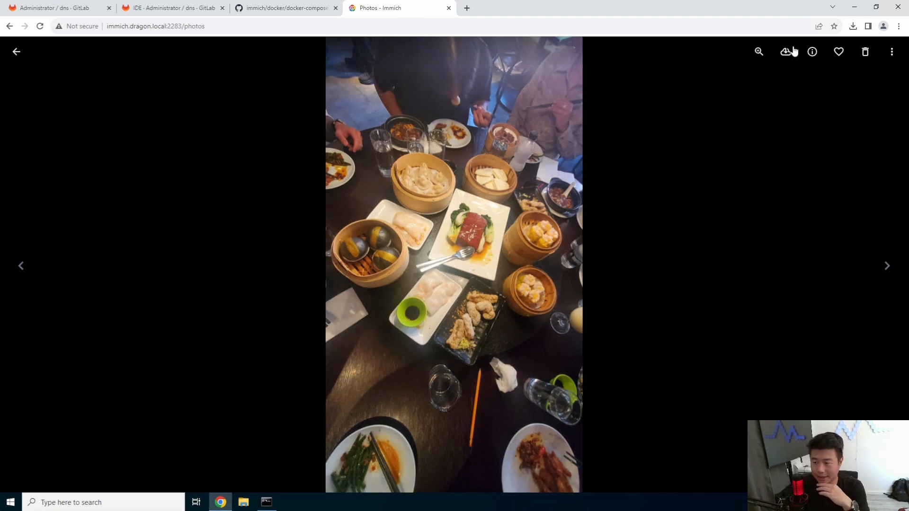
pyautogui.moveTo(785, 52)
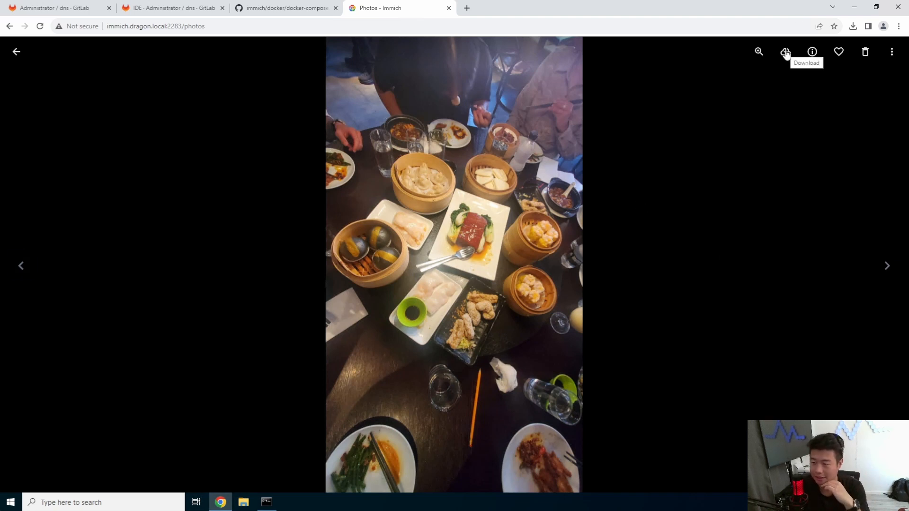
# - Show the dim sum photo's date, filename and size in the info panel
pyautogui.click(812, 52)
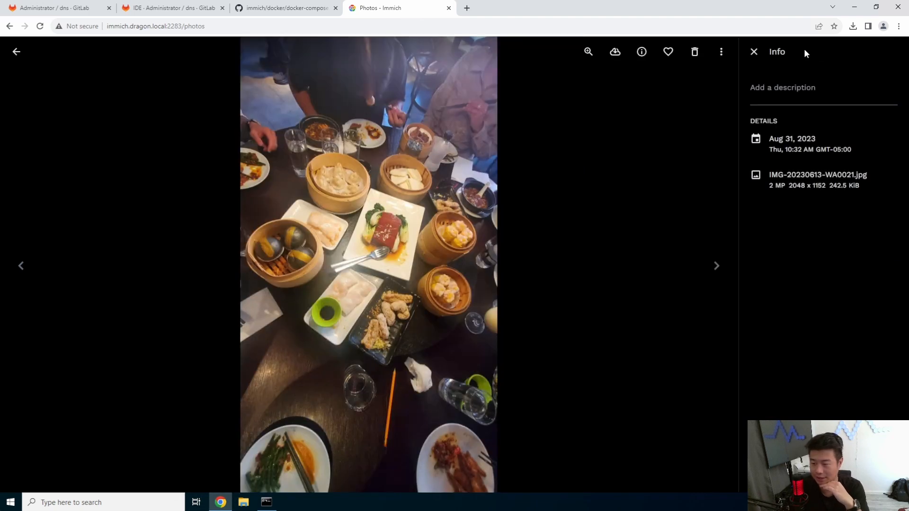
pyautogui.moveTo(709, 59)
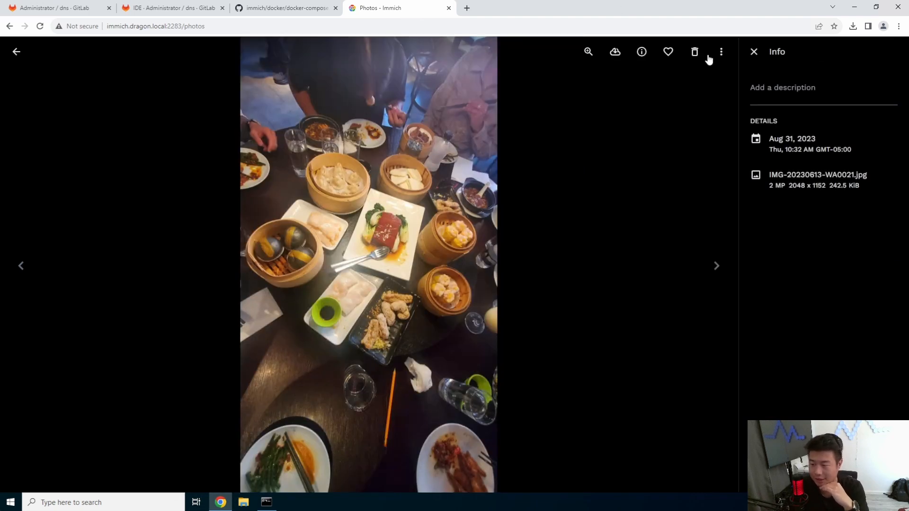
pyautogui.moveTo(689, 61)
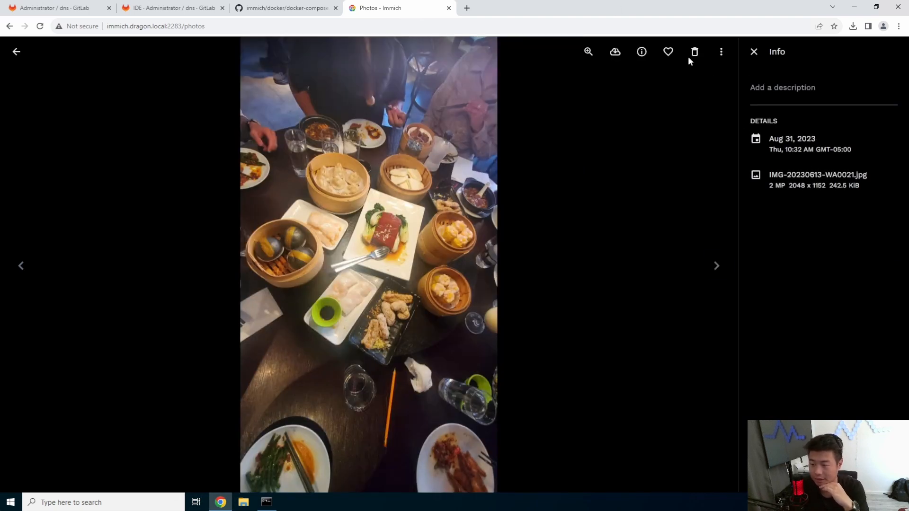
pyautogui.moveTo(614, 52)
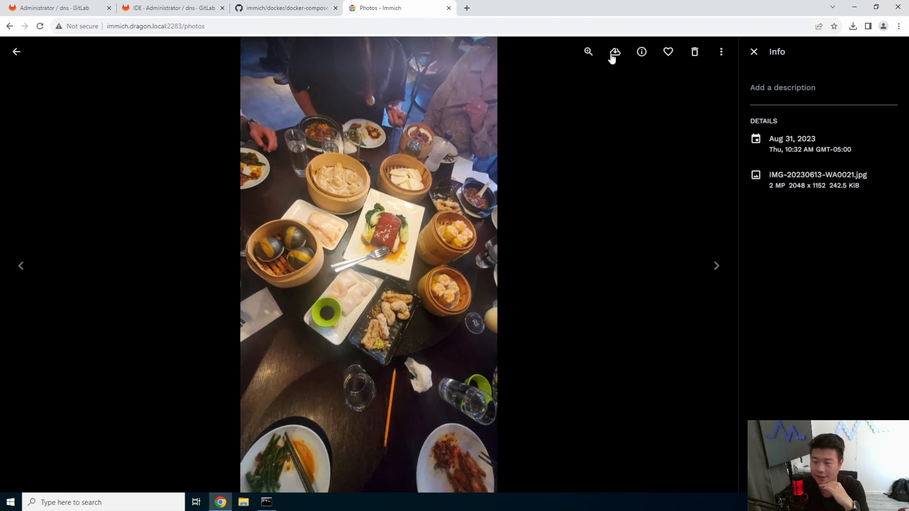
pyautogui.moveTo(667, 52)
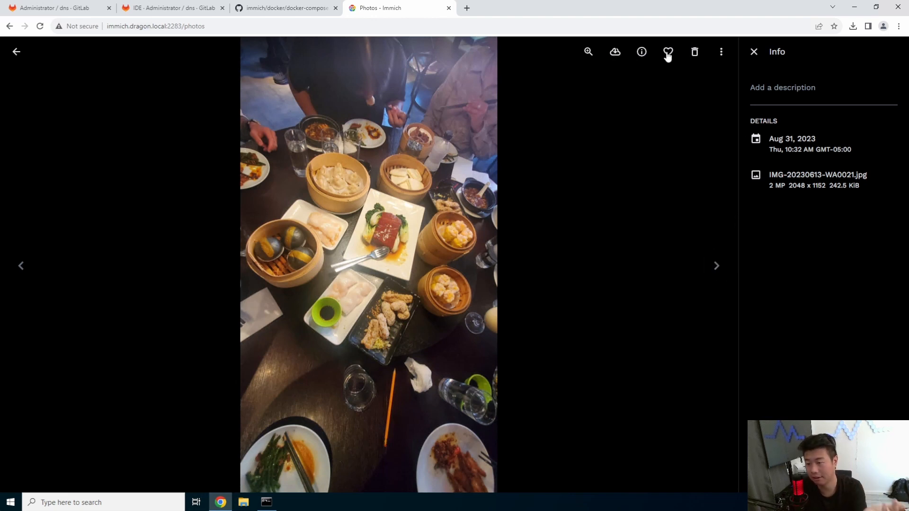
pyautogui.click(721, 52)
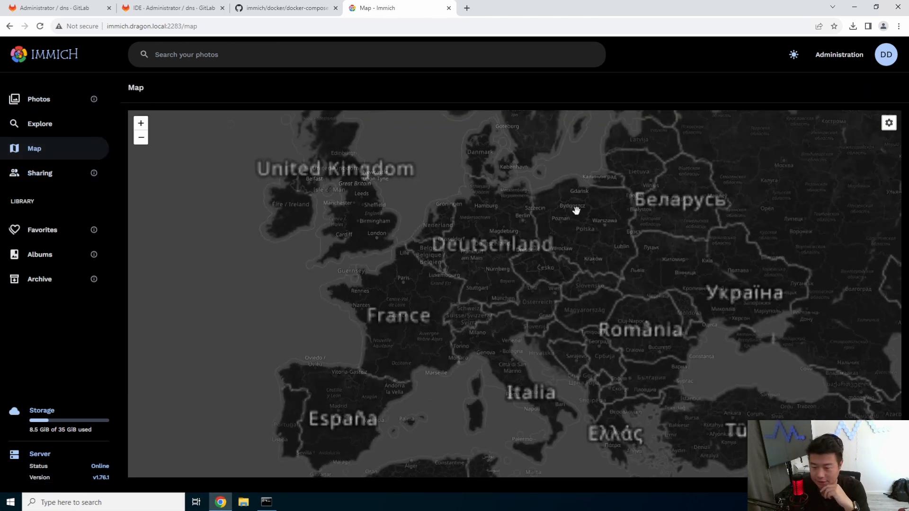
# - Pan the map across western Europe, visit Explore, and return to Photos
pyautogui.moveTo(574, 209); pyautogui.dragTo(472, 259)
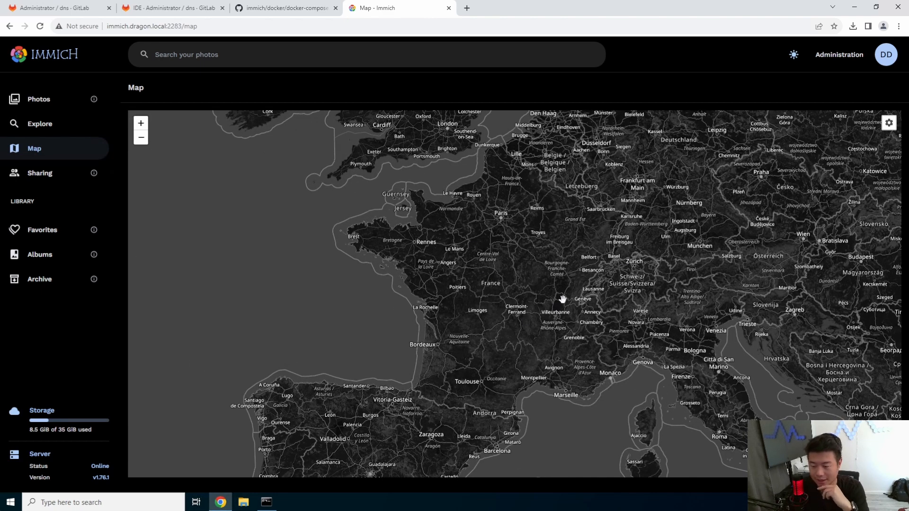
pyautogui.moveTo(39, 173)
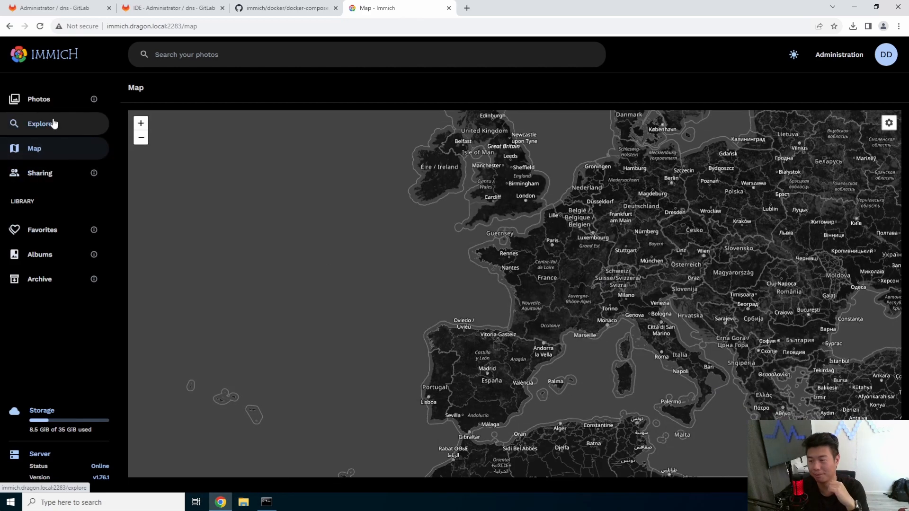
pyautogui.click(40, 124)
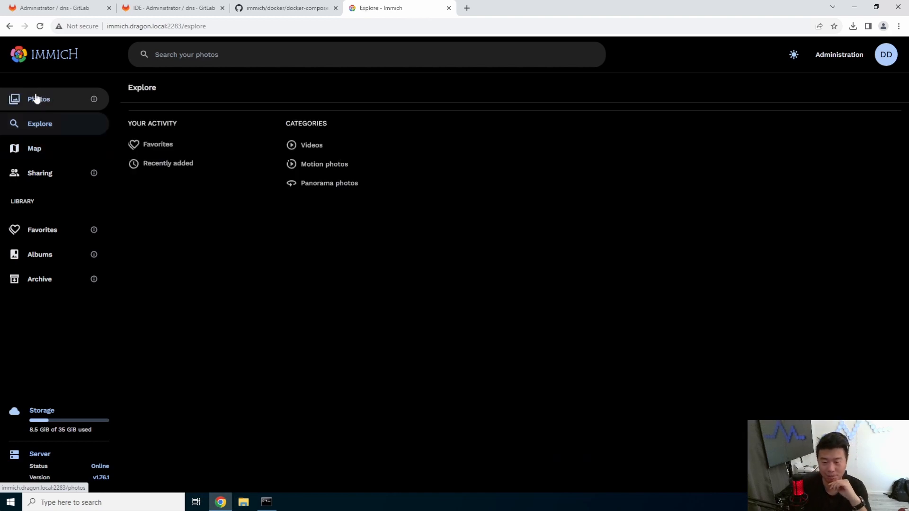
pyautogui.moveTo(21, 104)
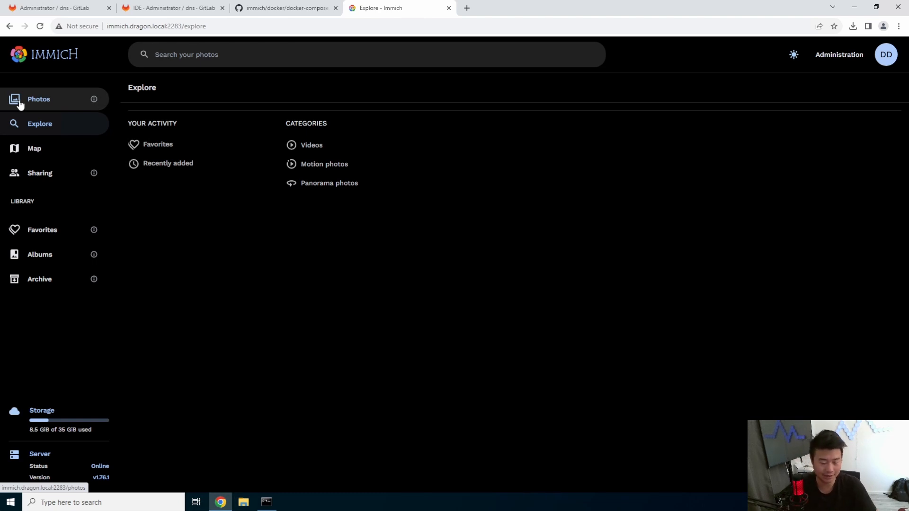
pyautogui.click(38, 99)
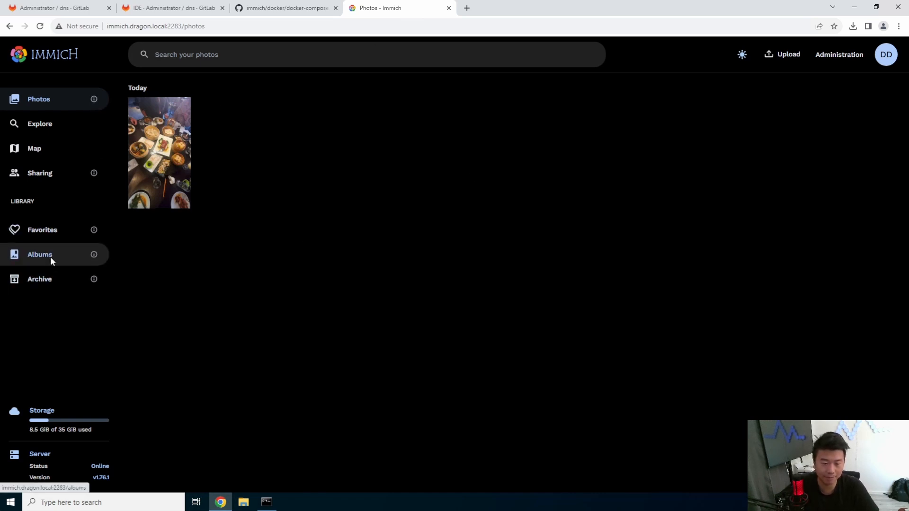
pyautogui.click(39, 254)
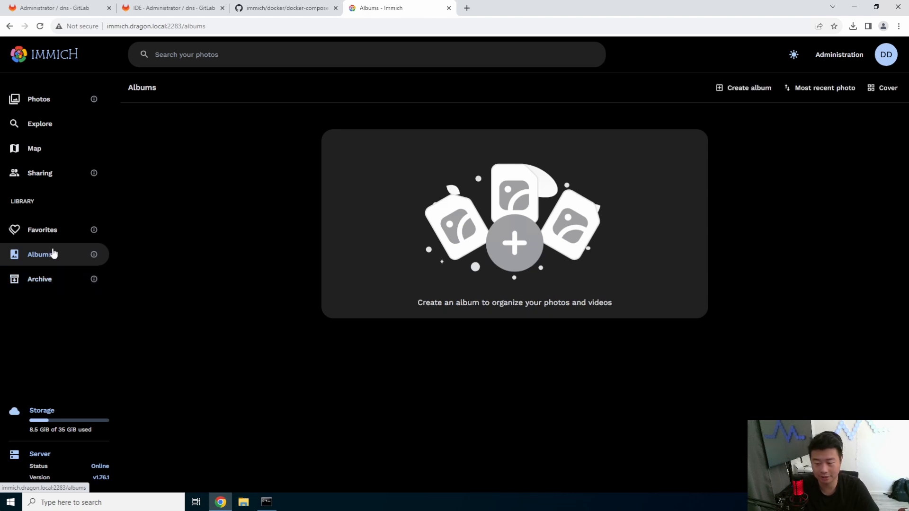
pyautogui.click(39, 99)
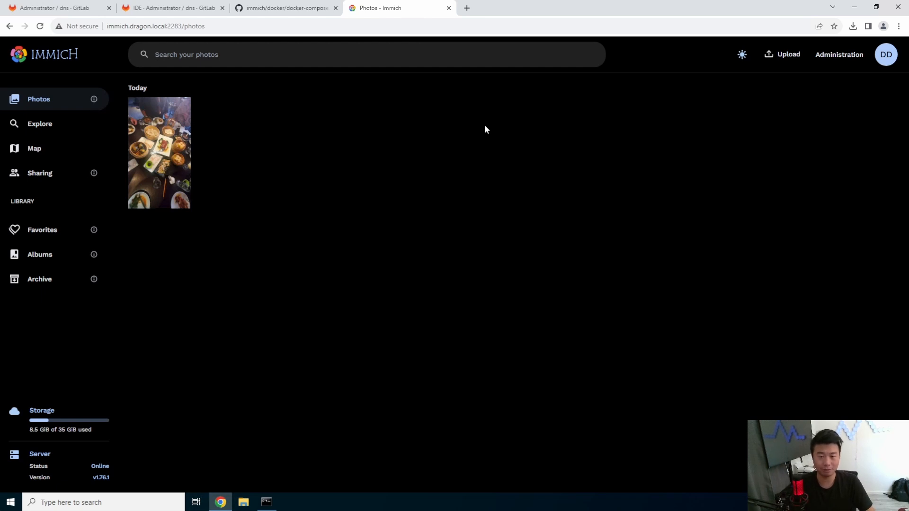
pyautogui.moveTo(282, 19)
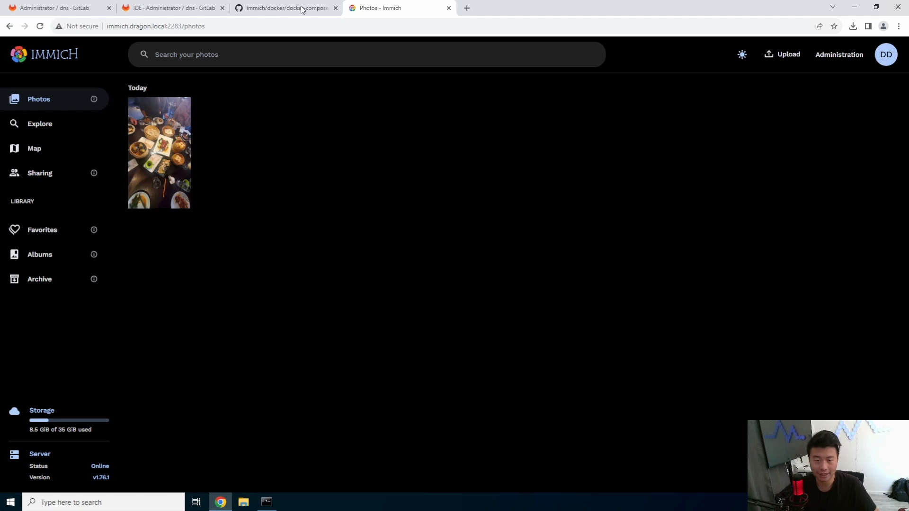
pyautogui.moveTo(523, 176)
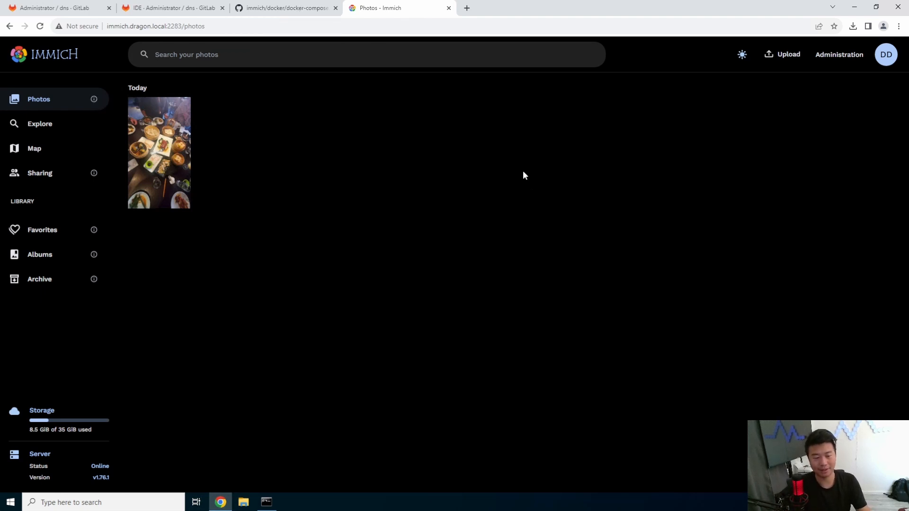
pyautogui.moveTo(512, 143)
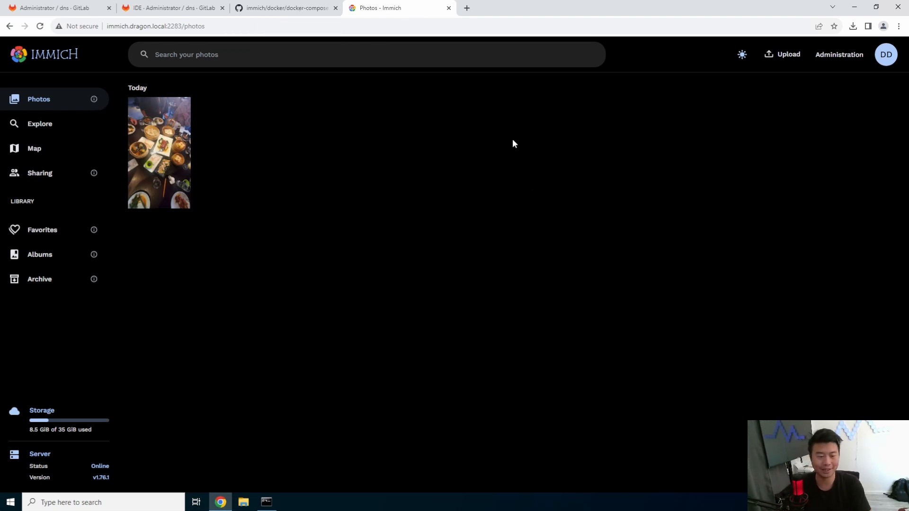
pyautogui.moveTo(500, 129)
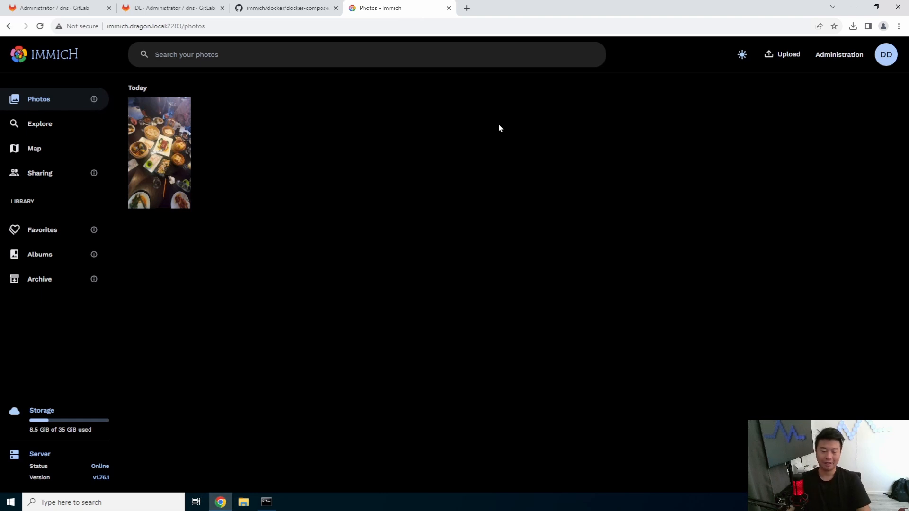